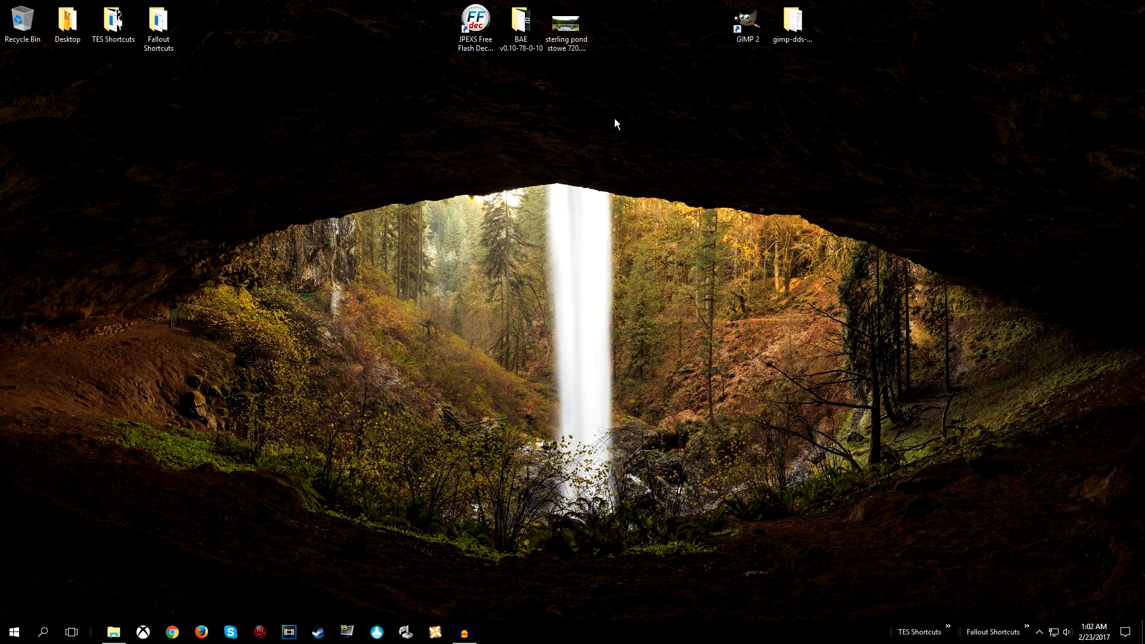
Select the sterling pond stowe 720.bmp on the desktop, keeping its original name
{"action": "left_click", "coordinate": [567, 24]}
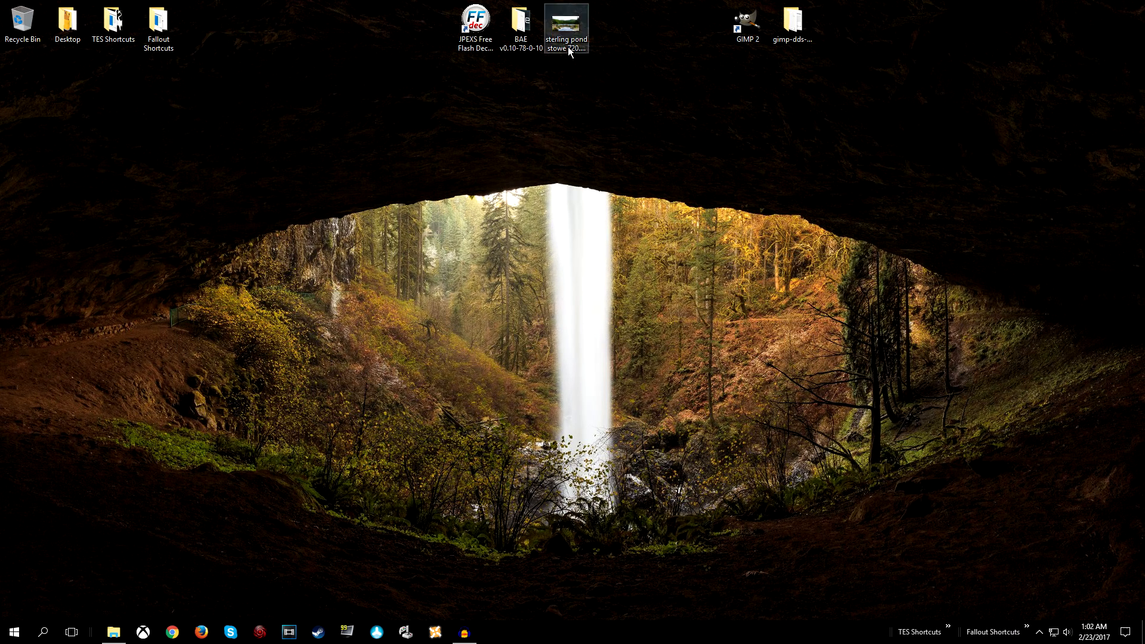
{"action": "left_click", "coordinate": [567, 24]}
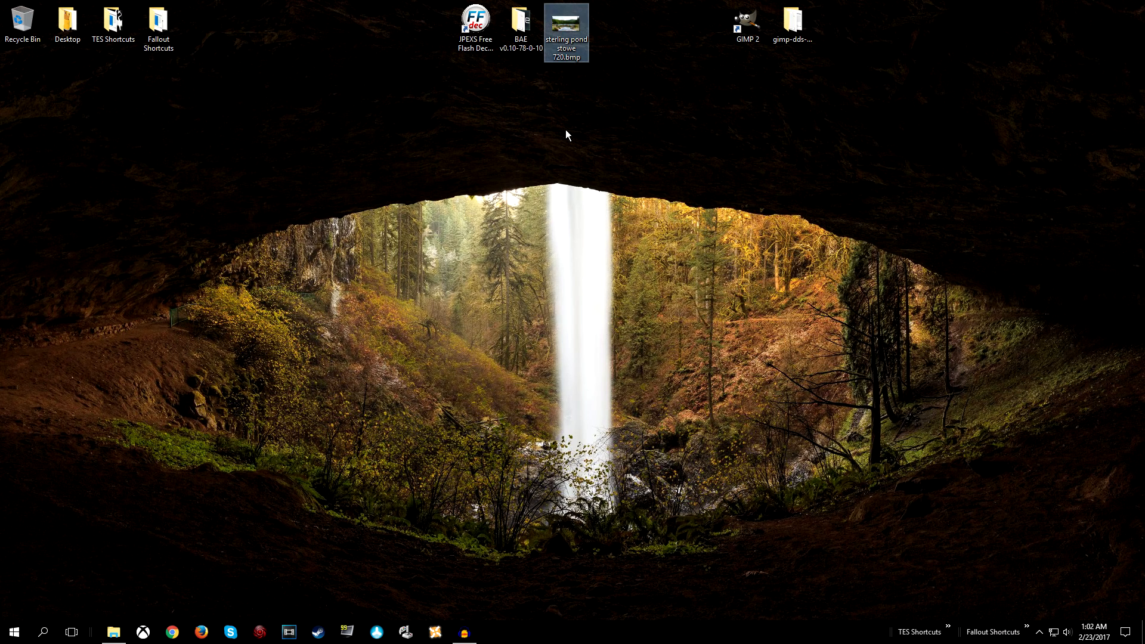
{"action": "mouse_move", "coordinate": [616, 108]}
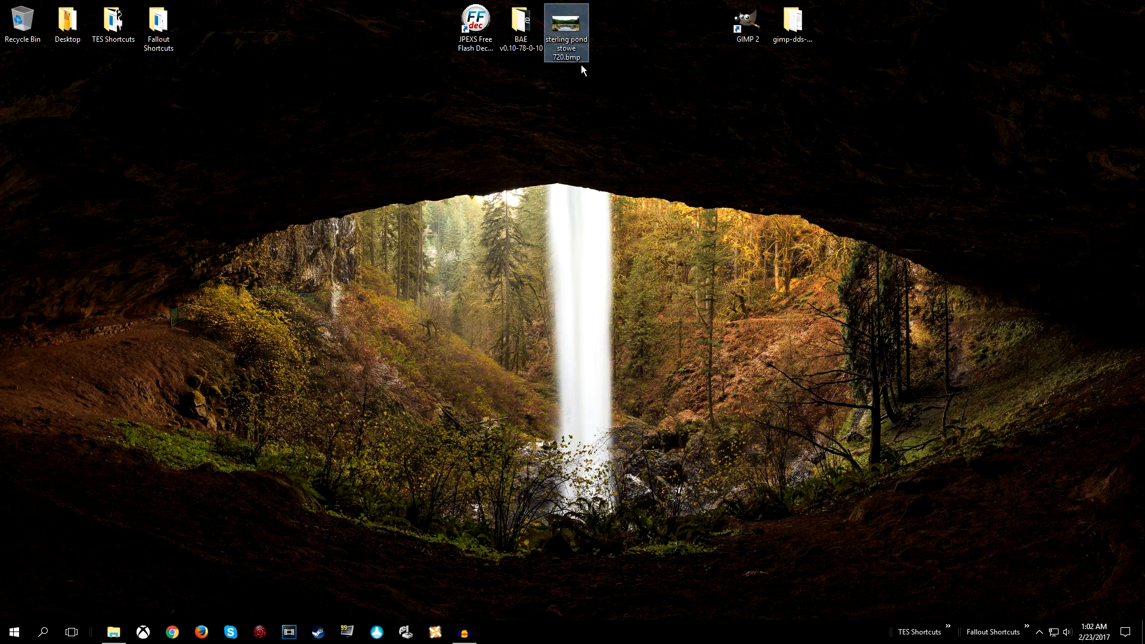
{"action": "mouse_move", "coordinate": [611, 88]}
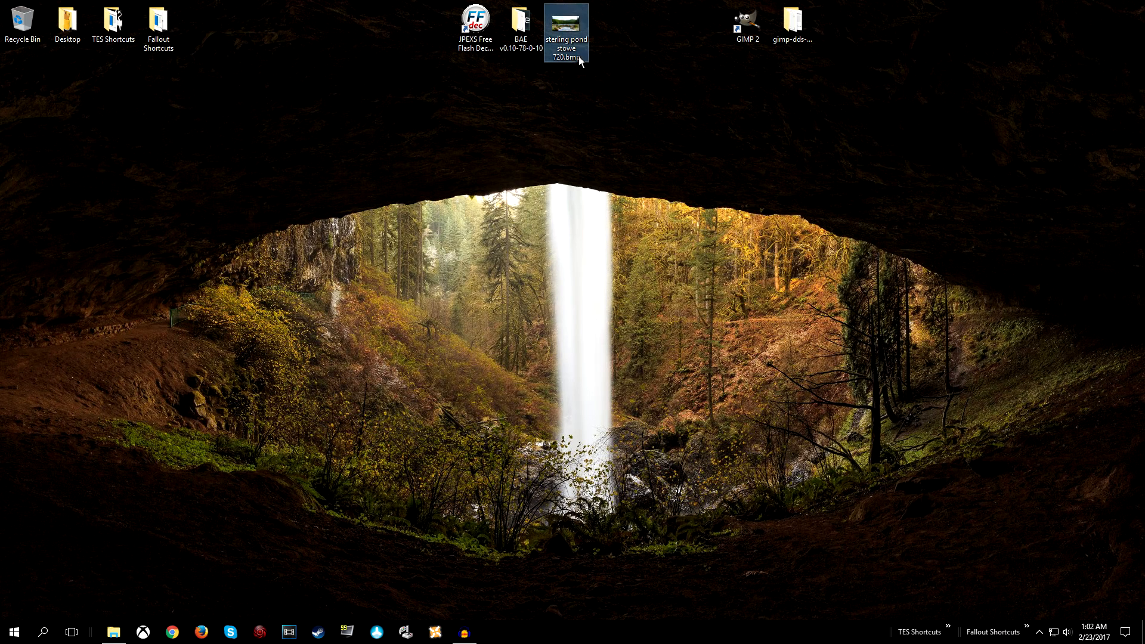
{"action": "mouse_move", "coordinate": [558, 73]}
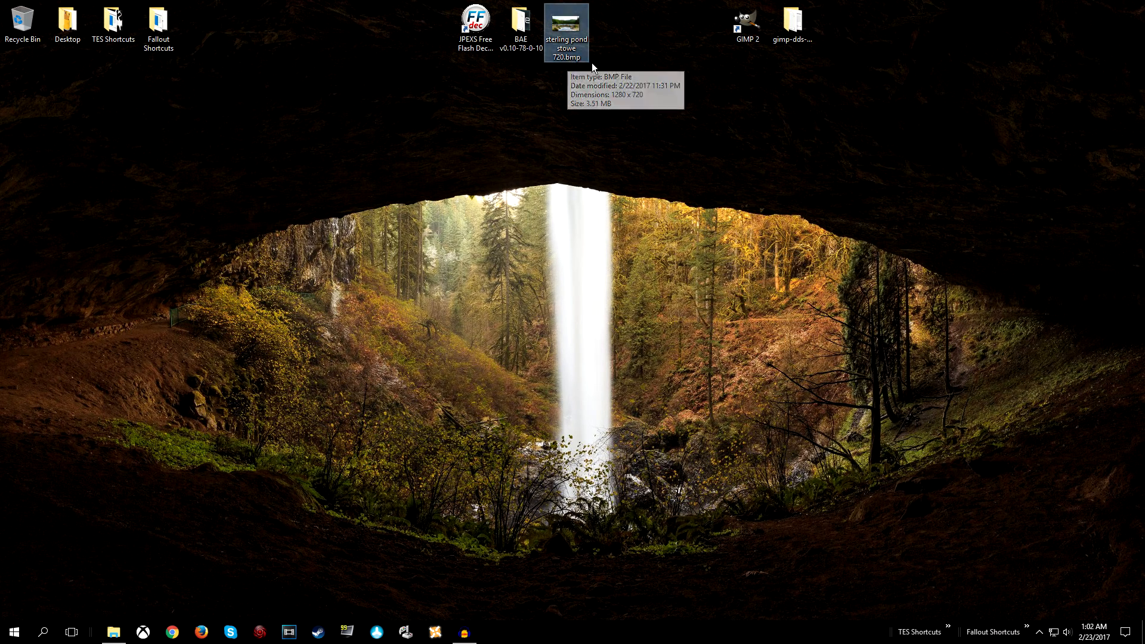
{"action": "left_click", "coordinate": [567, 47]}
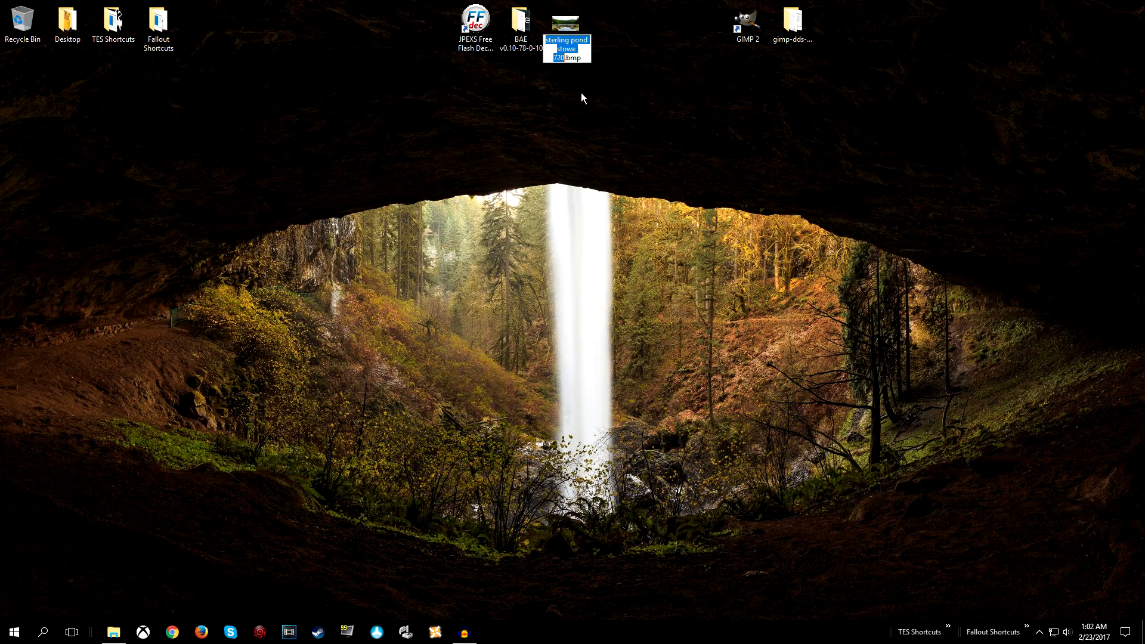
{"action": "left_click", "coordinate": [596, 73]}
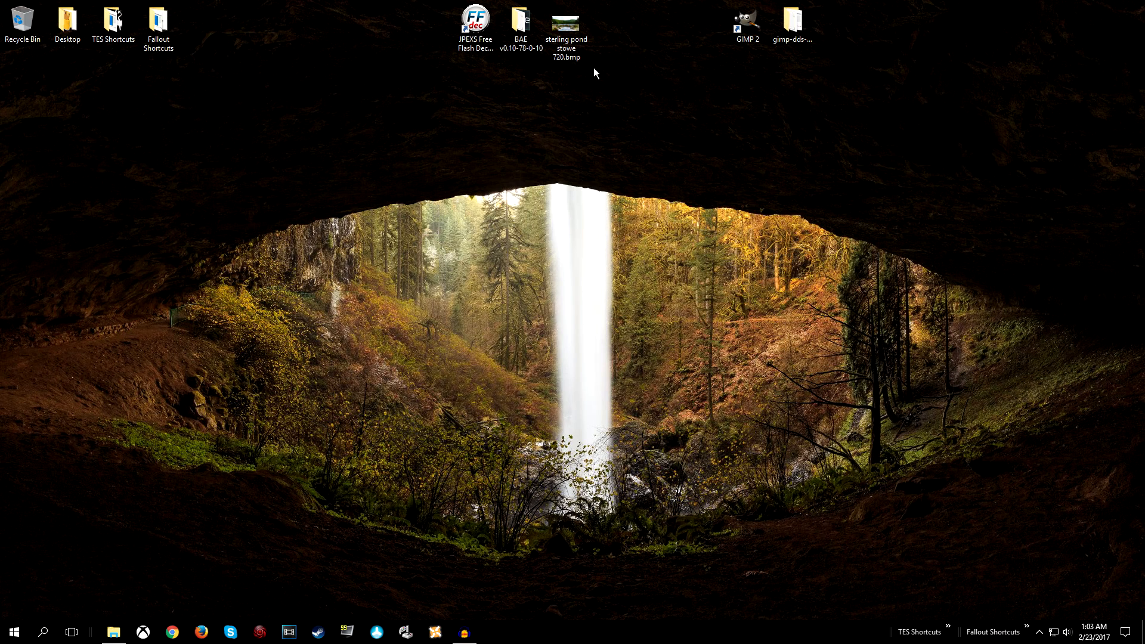
{"action": "left_click", "coordinate": [566, 23]}
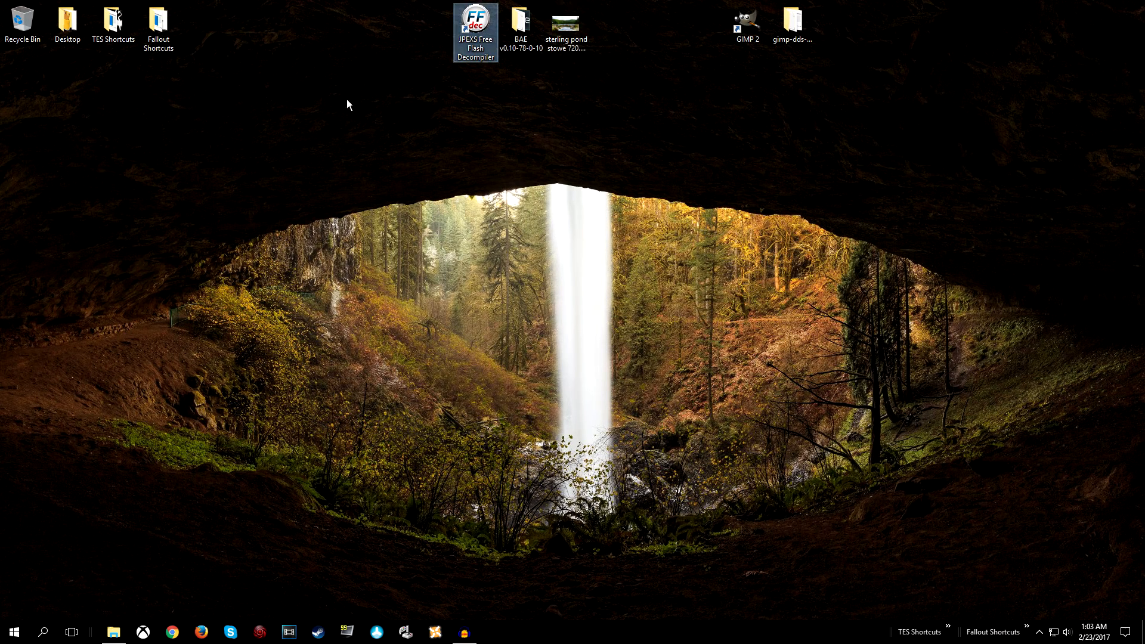
{"action": "left_click", "coordinate": [520, 26]}
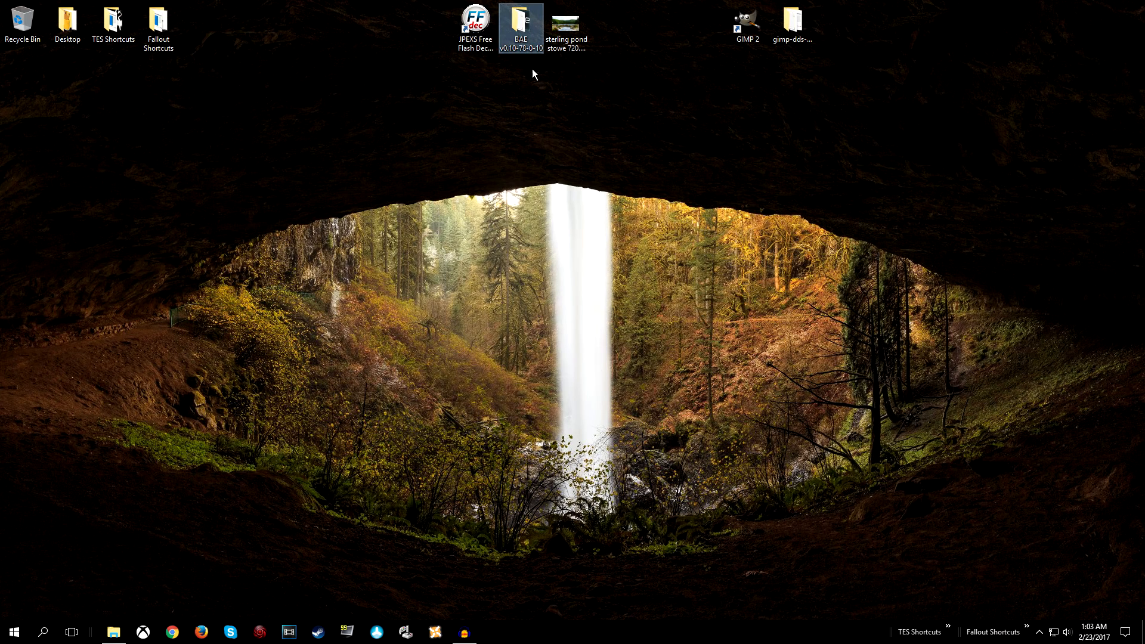
{"action": "mouse_move", "coordinate": [536, 87]}
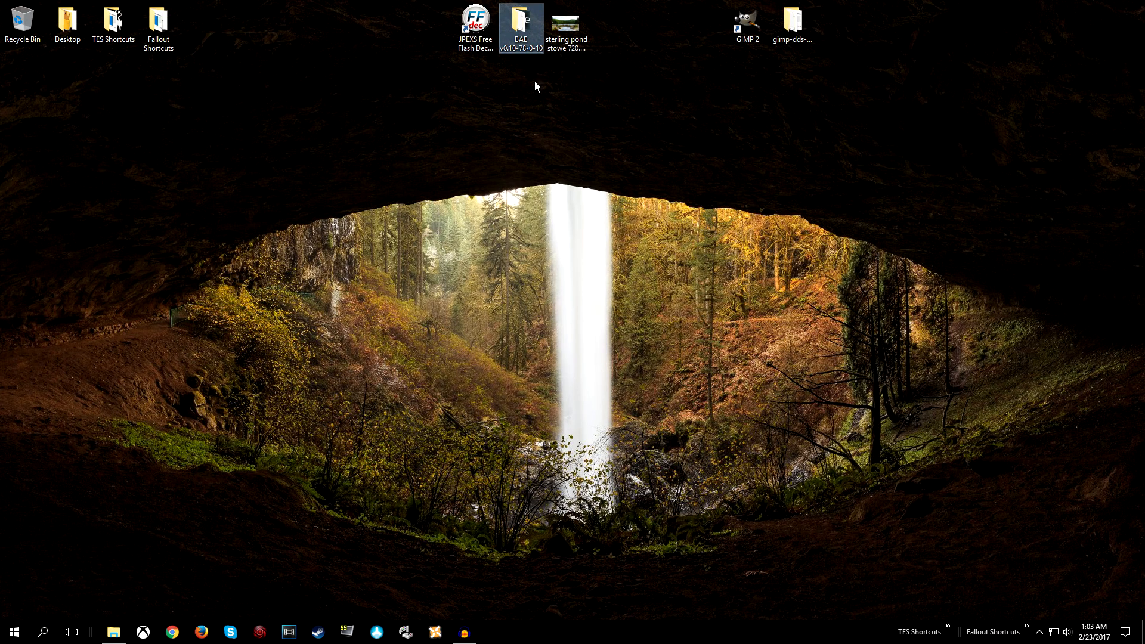
{"action": "left_click", "coordinate": [566, 24]}
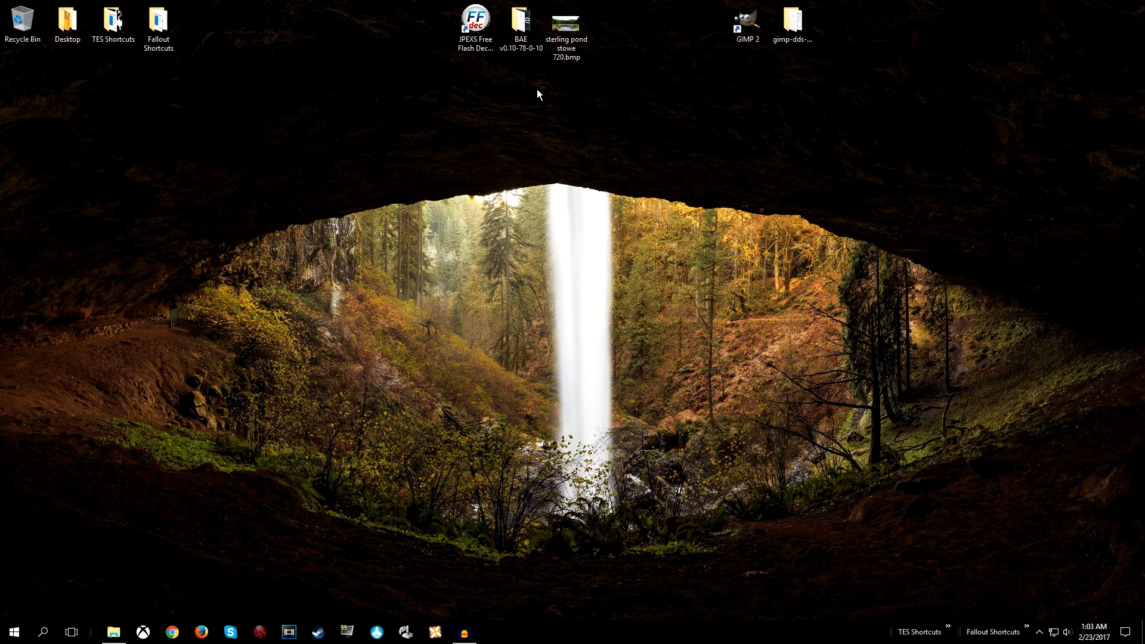
{"action": "mouse_move", "coordinate": [543, 91]}
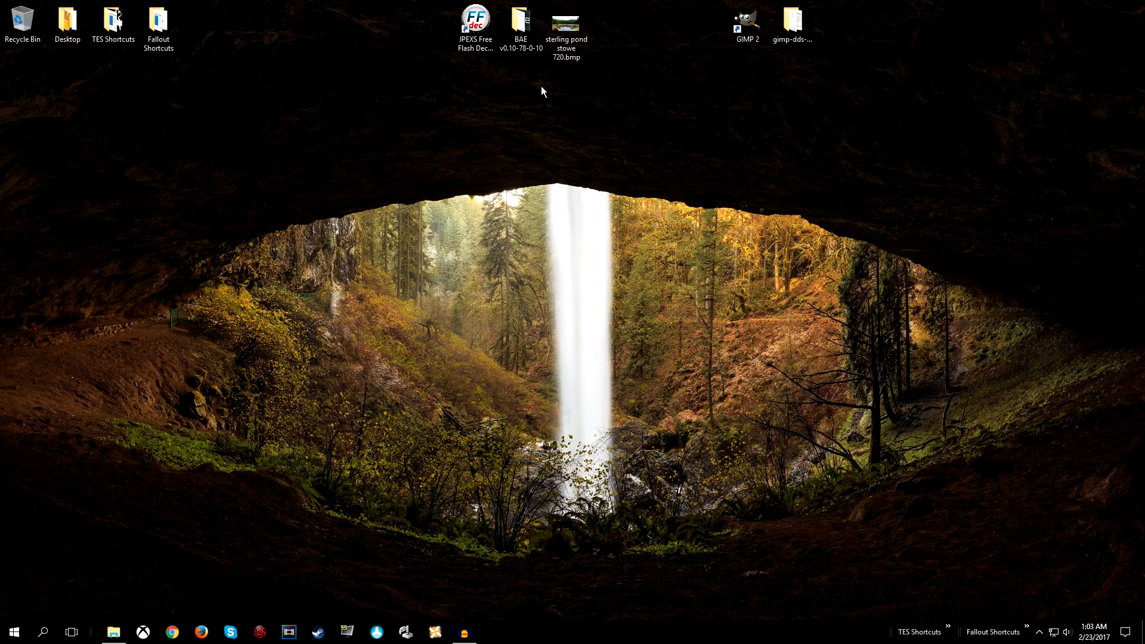
{"action": "mouse_move", "coordinate": [523, 83]}
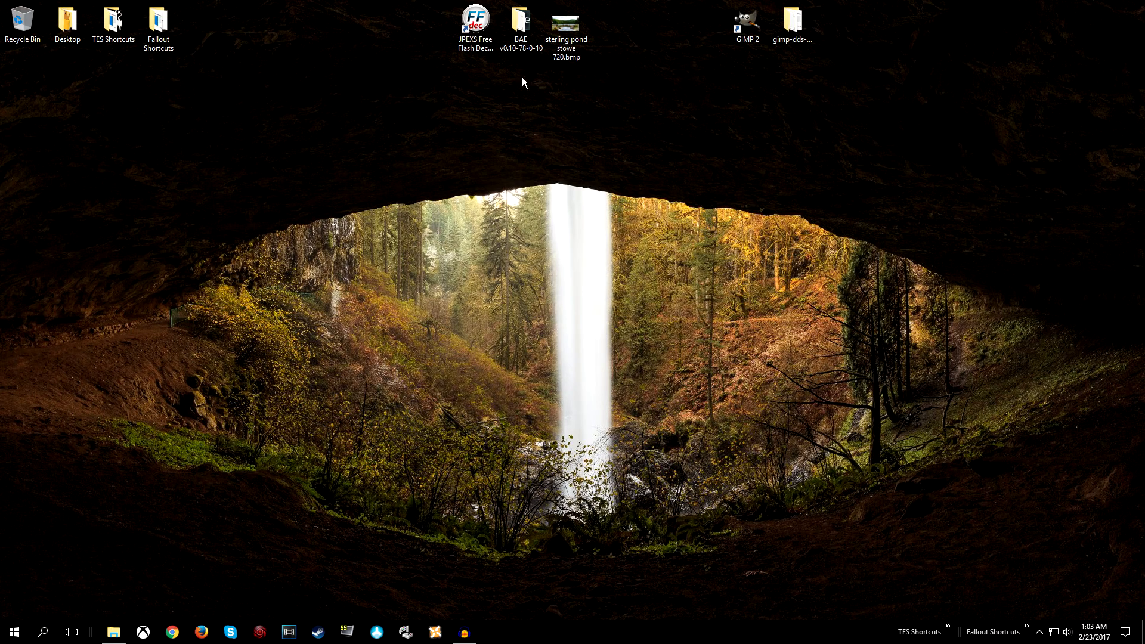
Launch B.A.E., open Skyrim - Interface.bsa and mark only startmenu.swf
{"action": "double_click", "coordinate": [520, 21]}
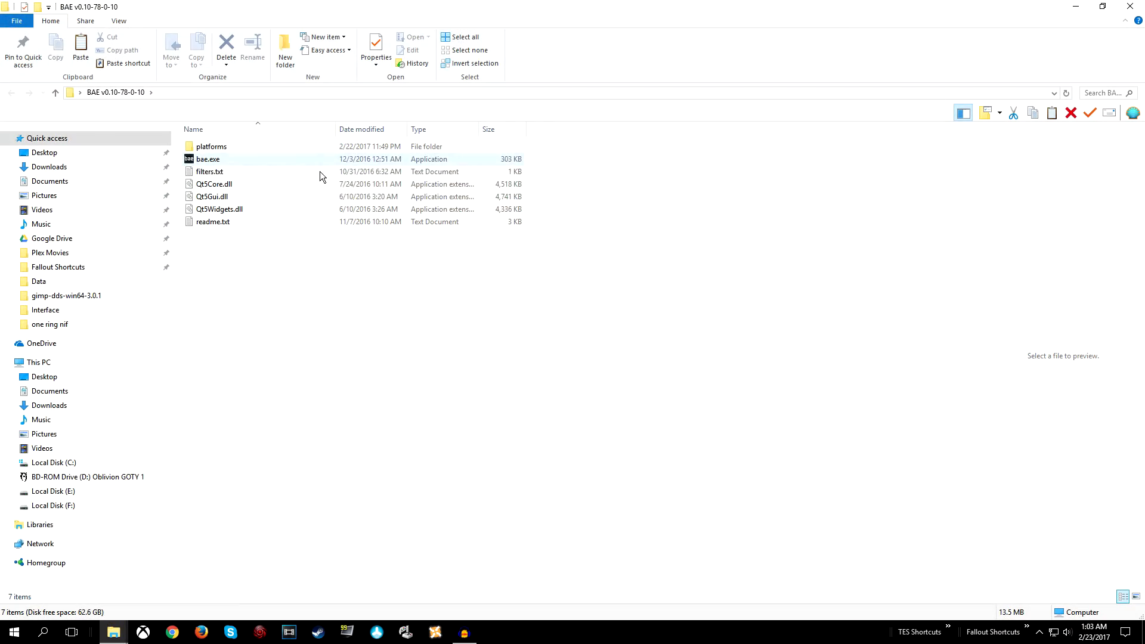
{"action": "double_click", "coordinate": [208, 159]}
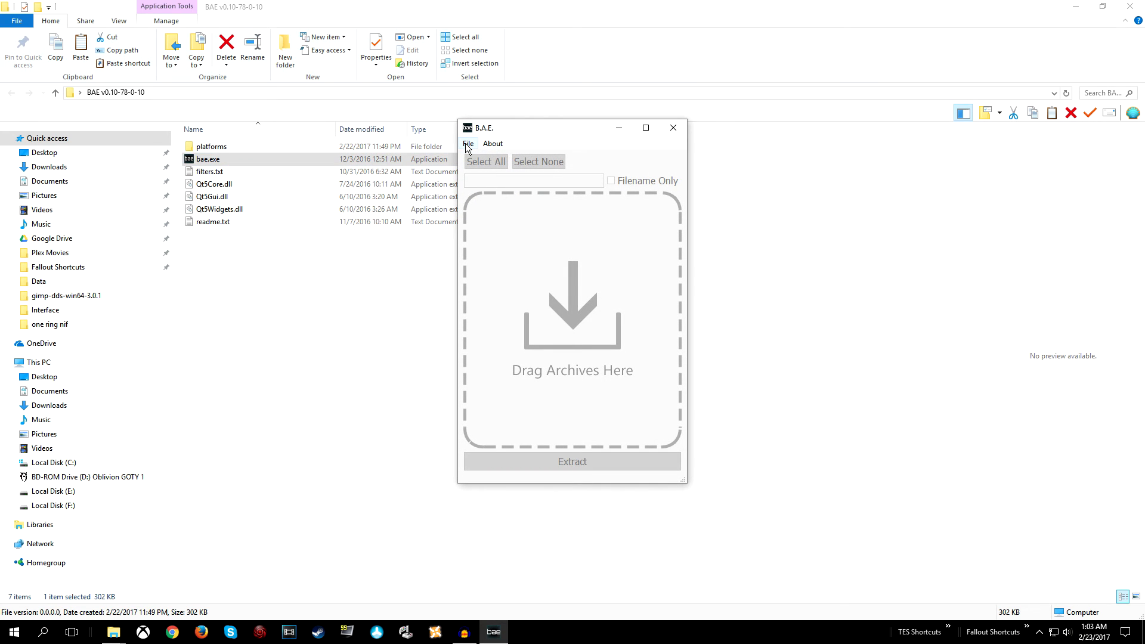
{"action": "left_click", "coordinate": [468, 143]}
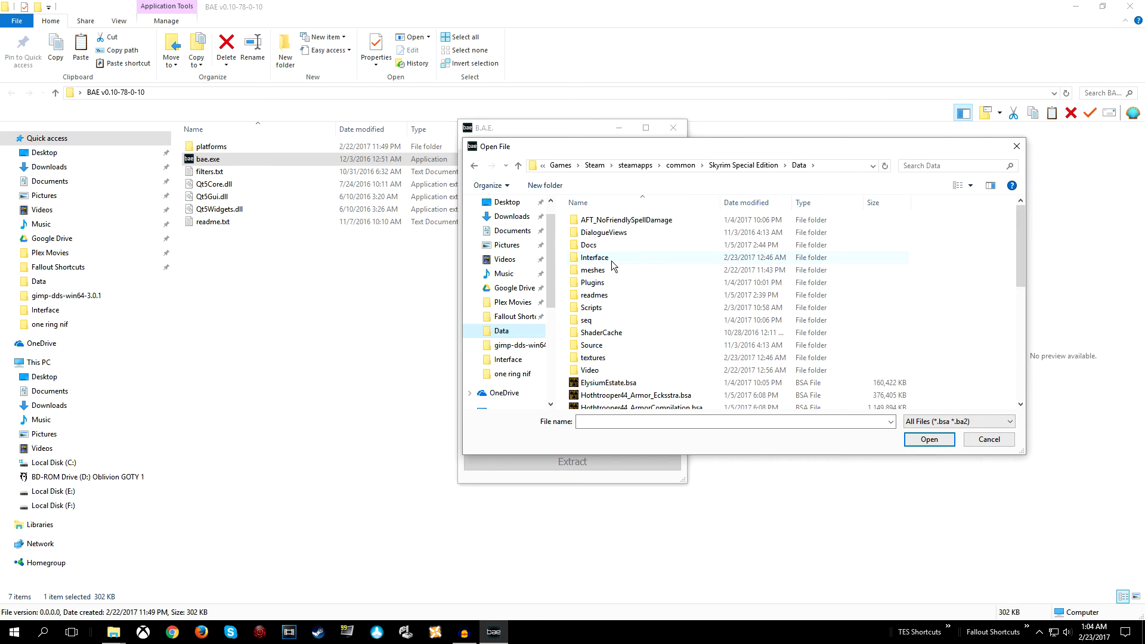
{"action": "scroll", "scroll_direction": "down", "scroll_amount": 3}
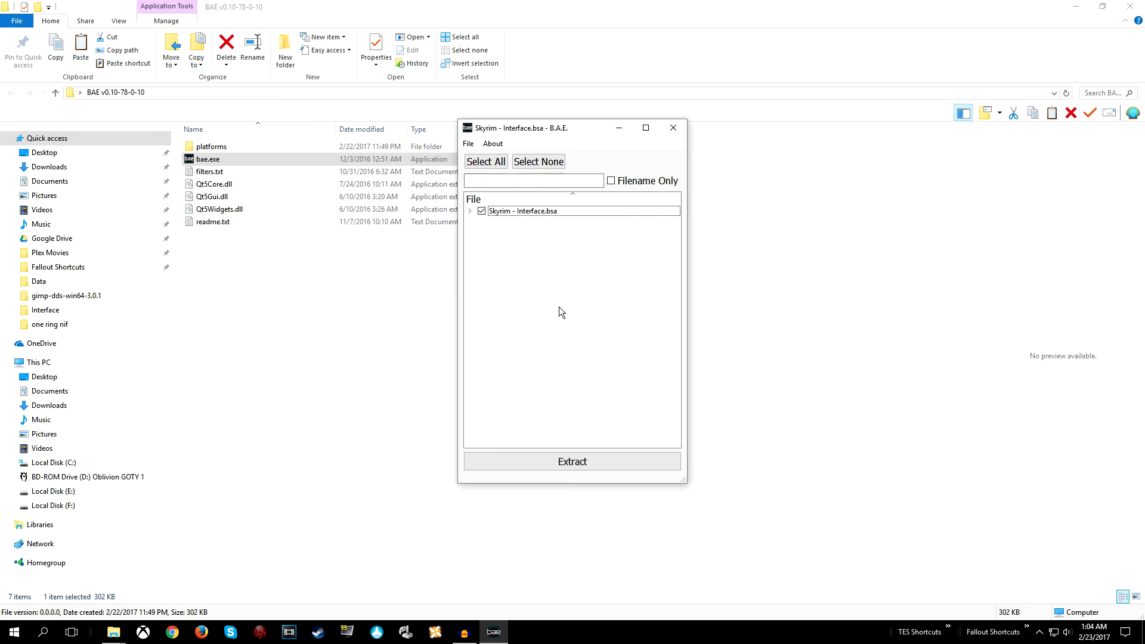
{"action": "left_click", "coordinate": [481, 211]}
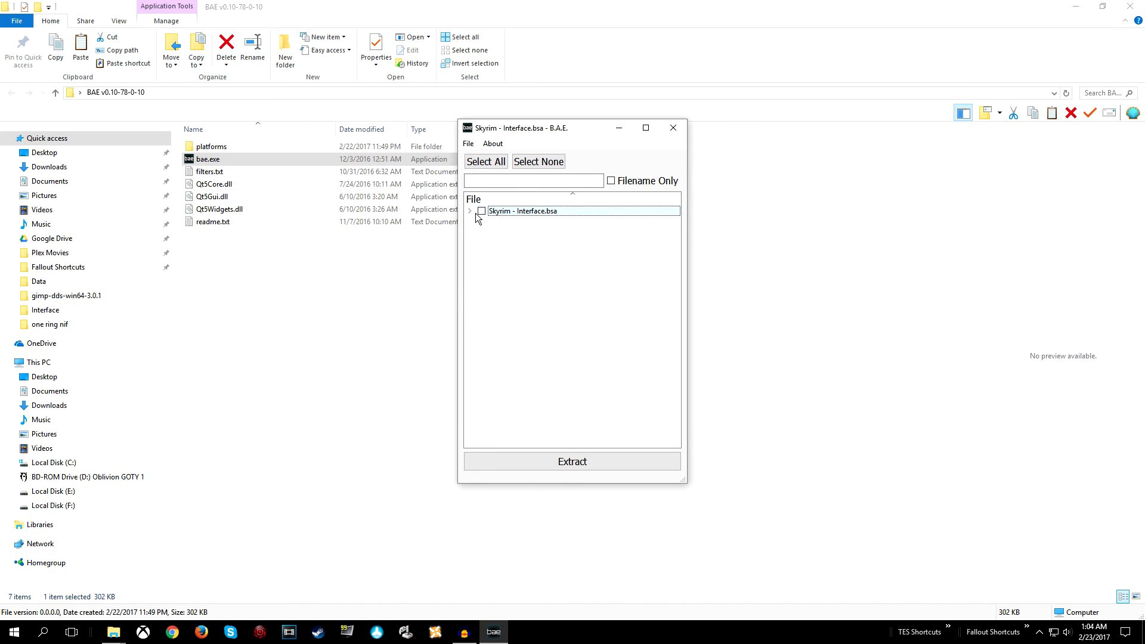
{"action": "left_click", "coordinate": [471, 211]}
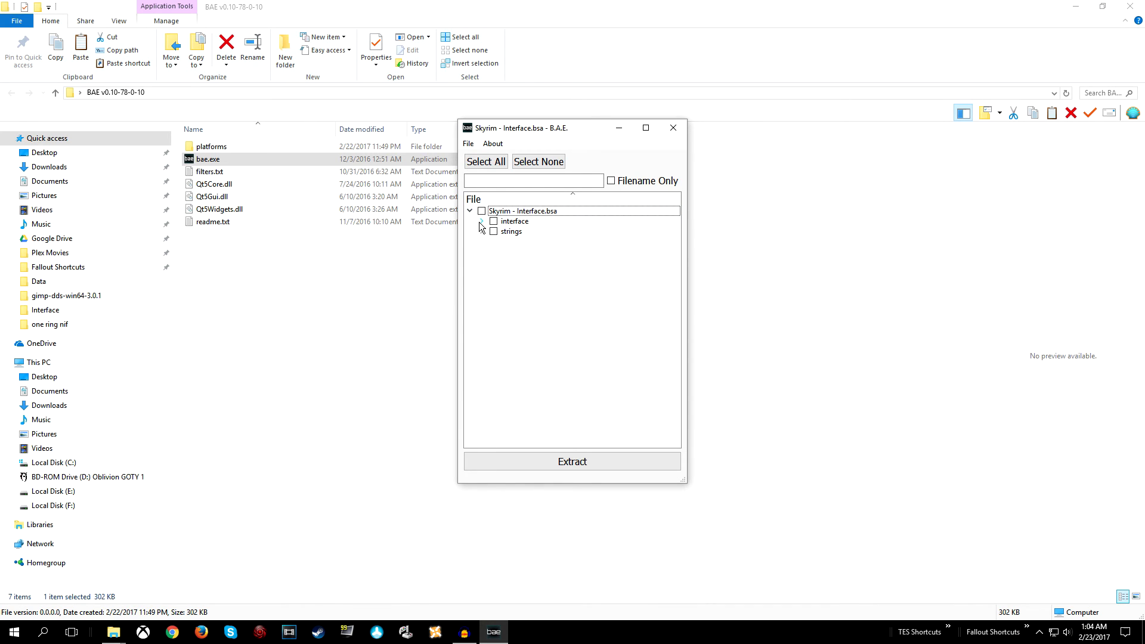
{"action": "left_click", "coordinate": [481, 221]}
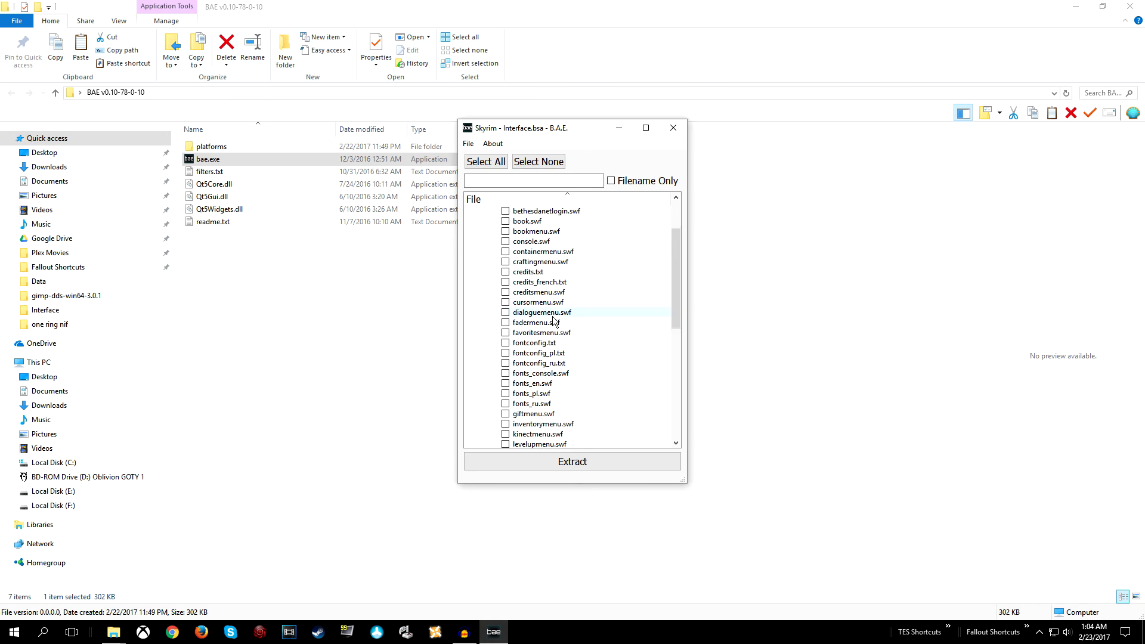
{"action": "scroll", "scroll_direction": "down", "scroll_amount": 3}
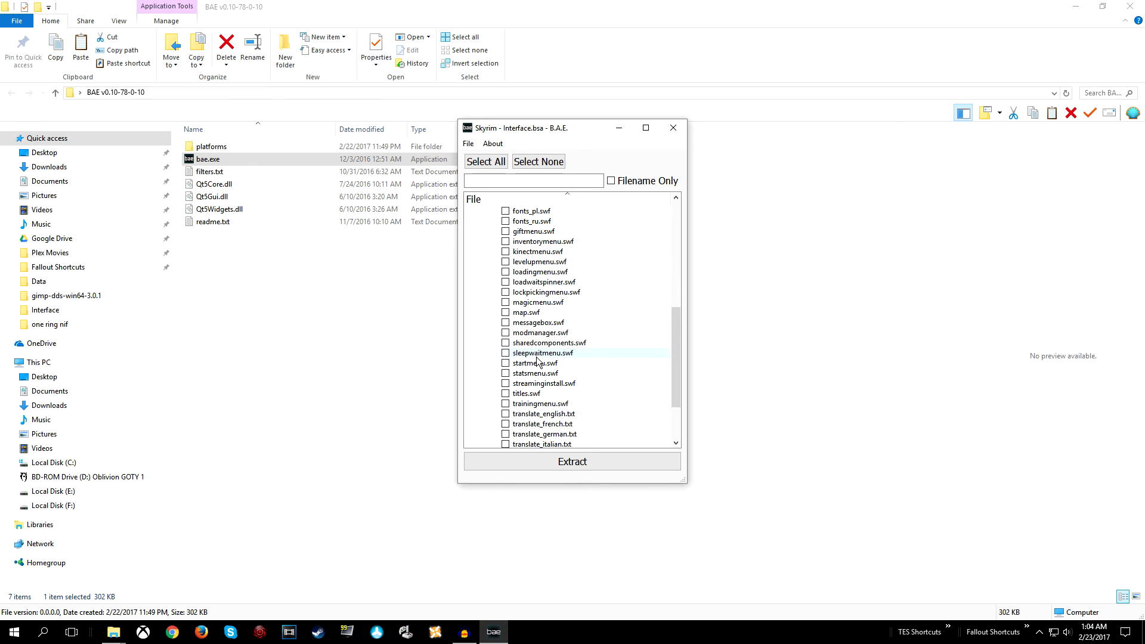
{"action": "mouse_move", "coordinate": [506, 374]}
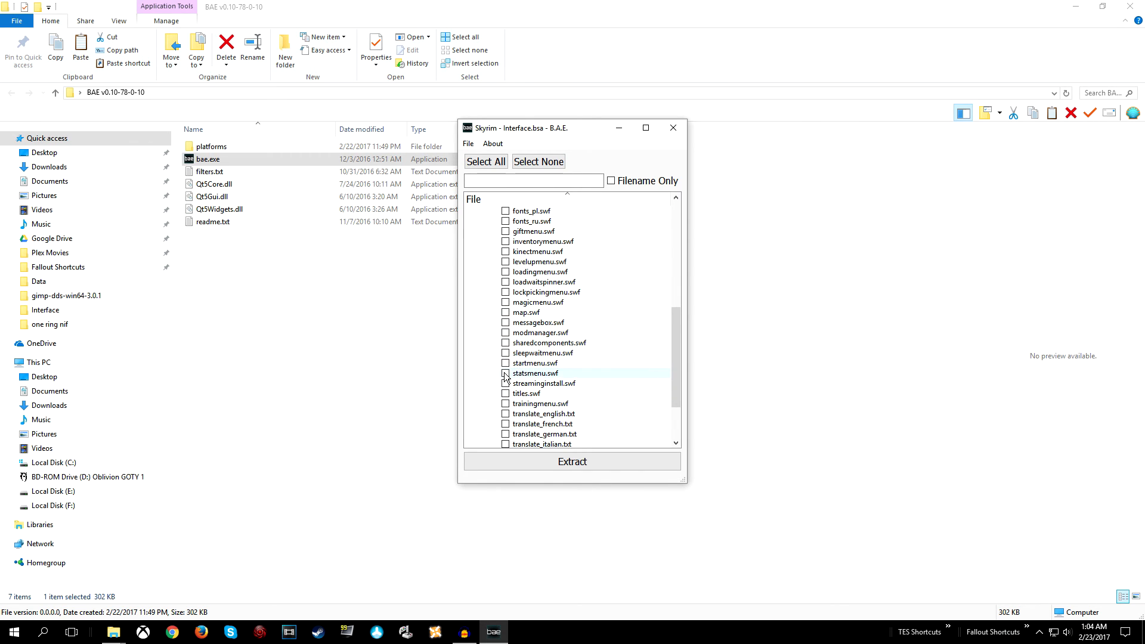
{"action": "left_click", "coordinate": [572, 460]}
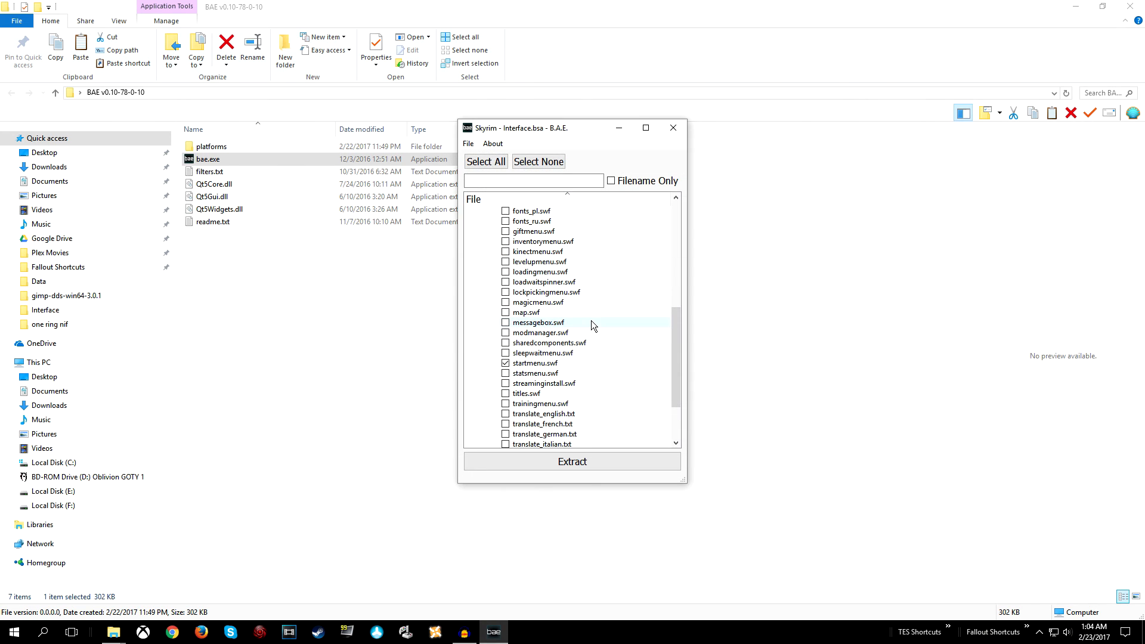
Extract startmenu.swf and move the interface folder beside the desktop shortcuts
{"action": "left_click", "coordinate": [673, 128]}
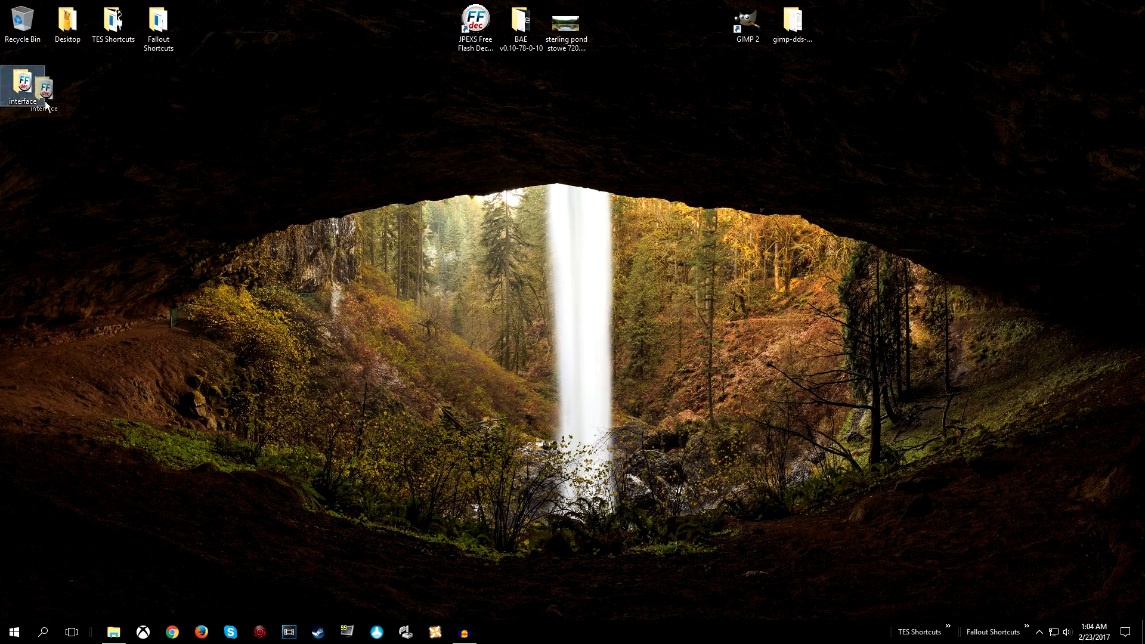
{"action": "left_click_drag", "start_coordinate": [26, 84], "coordinate": [566, 142]}
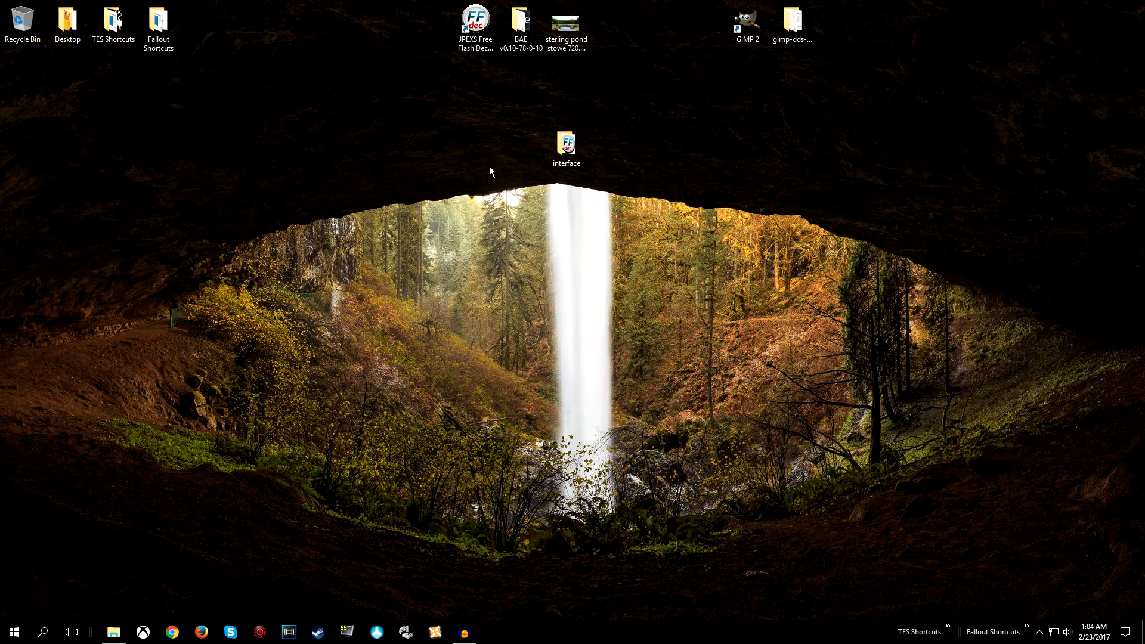
{"action": "left_click_drag", "start_coordinate": [566, 142], "coordinate": [430, 22]}
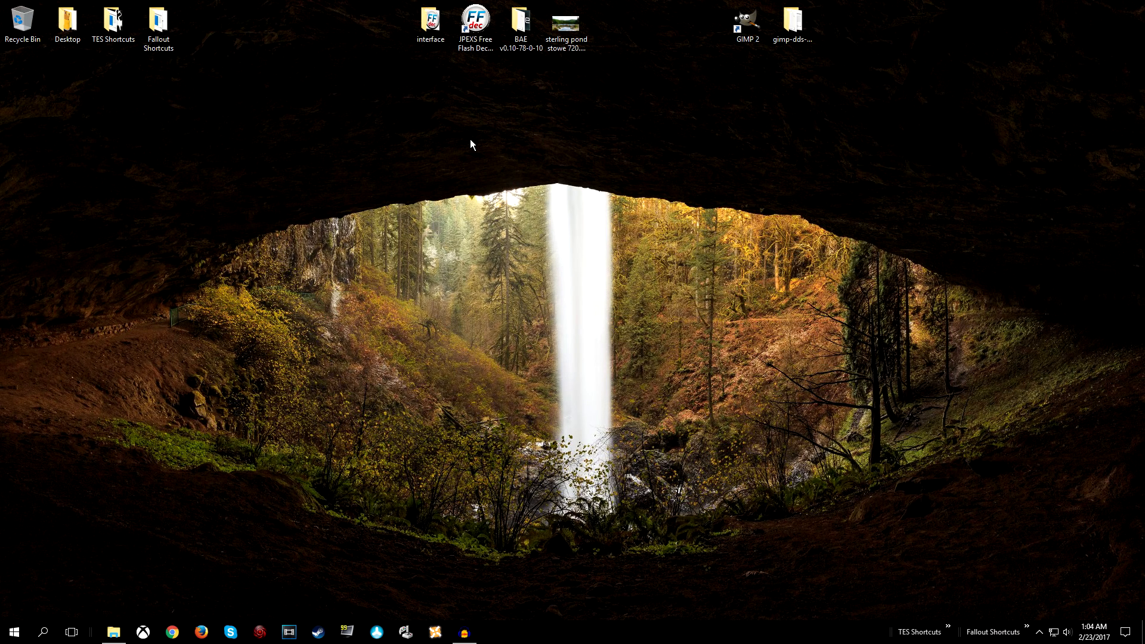
{"action": "left_click", "coordinate": [475, 21]}
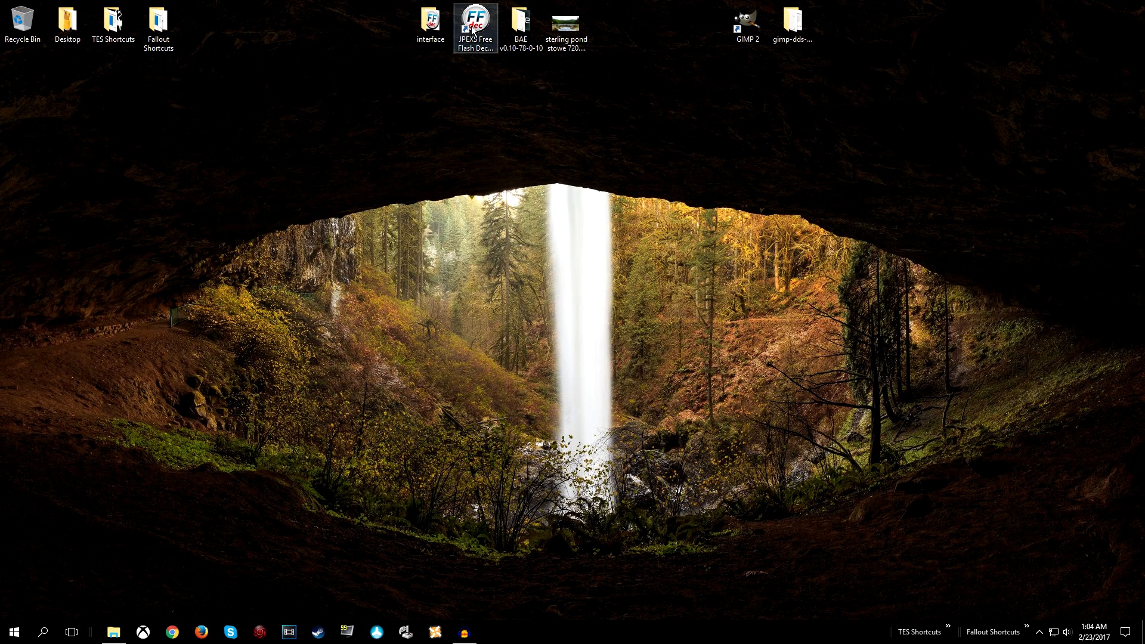
Launch JPEXS and open startmenu.swf from the desktop interface folder
{"action": "double_click", "coordinate": [475, 19]}
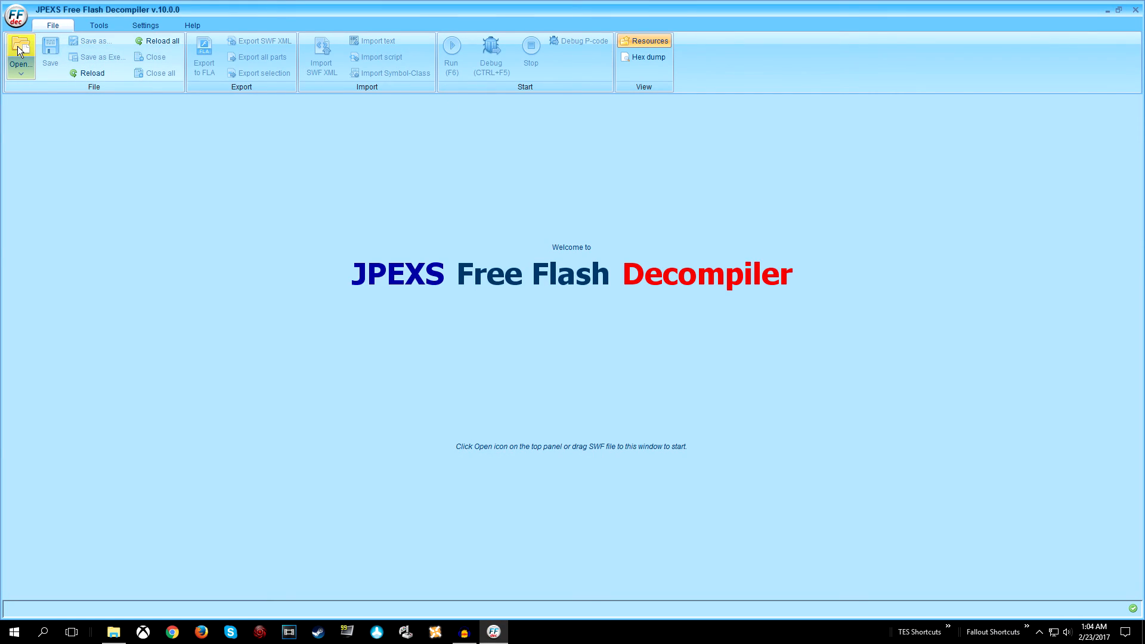
{"action": "left_click", "coordinate": [20, 47]}
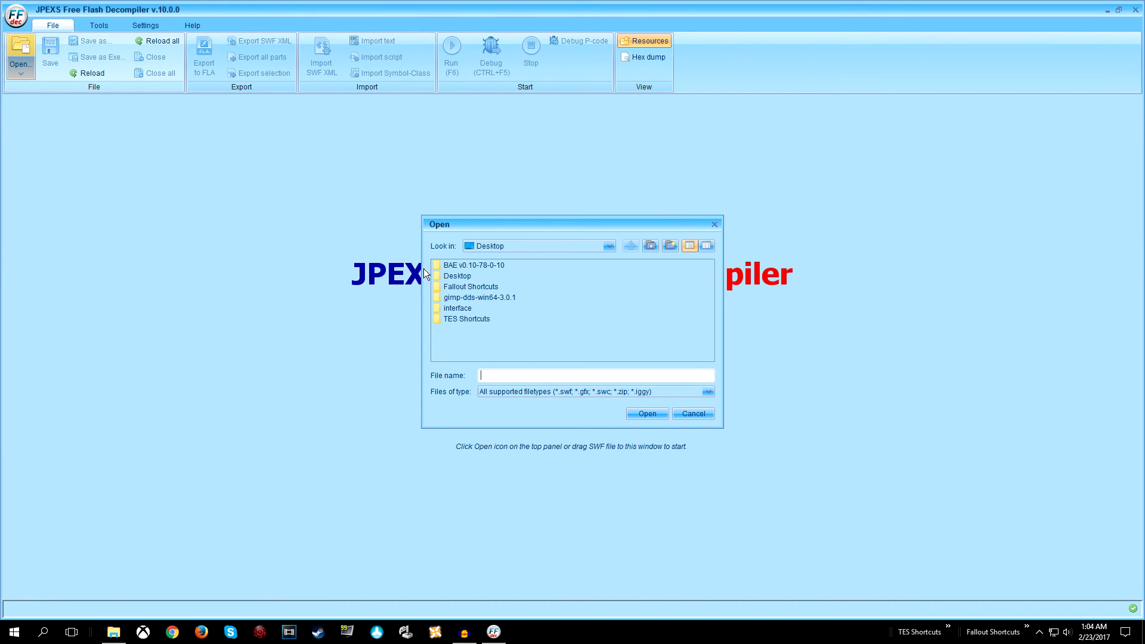
{"action": "double_click", "coordinate": [457, 308]}
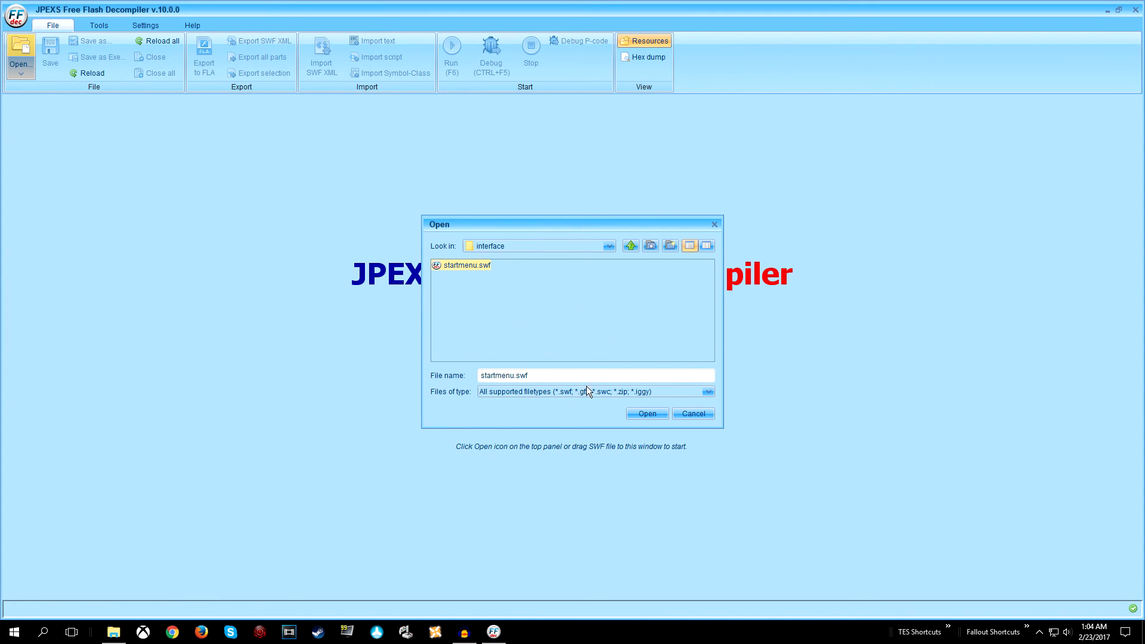
{"action": "left_click", "coordinate": [647, 413]}
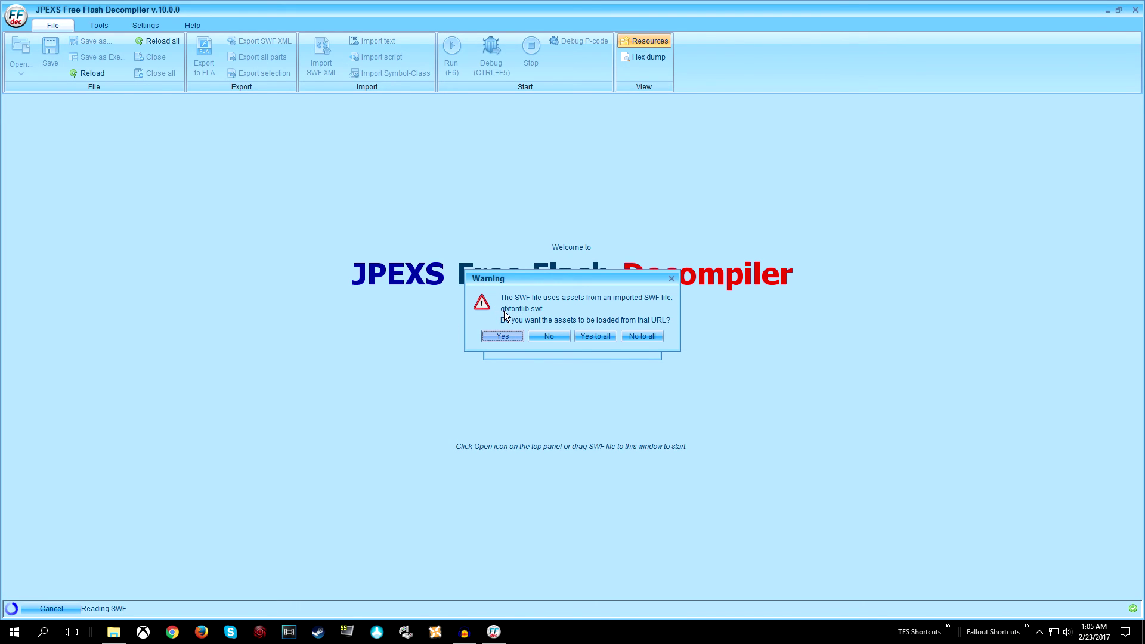
{"action": "mouse_move", "coordinate": [476, 317]}
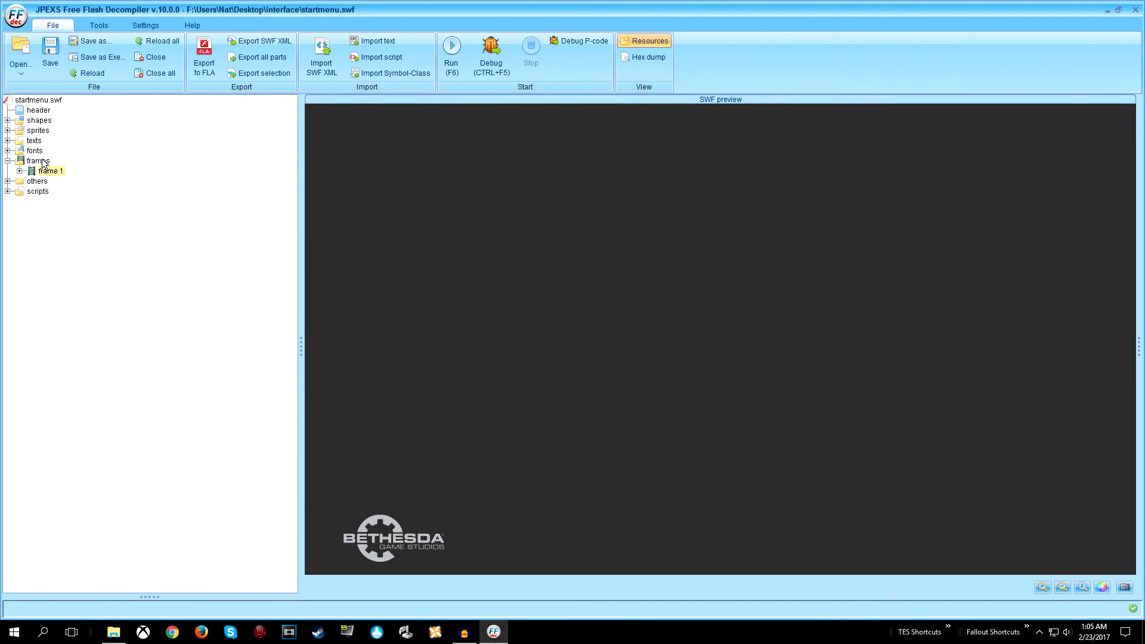
Collapse frames and expand the shapes folder to list its DefineShape tags
{"action": "left_click", "coordinate": [37, 160]}
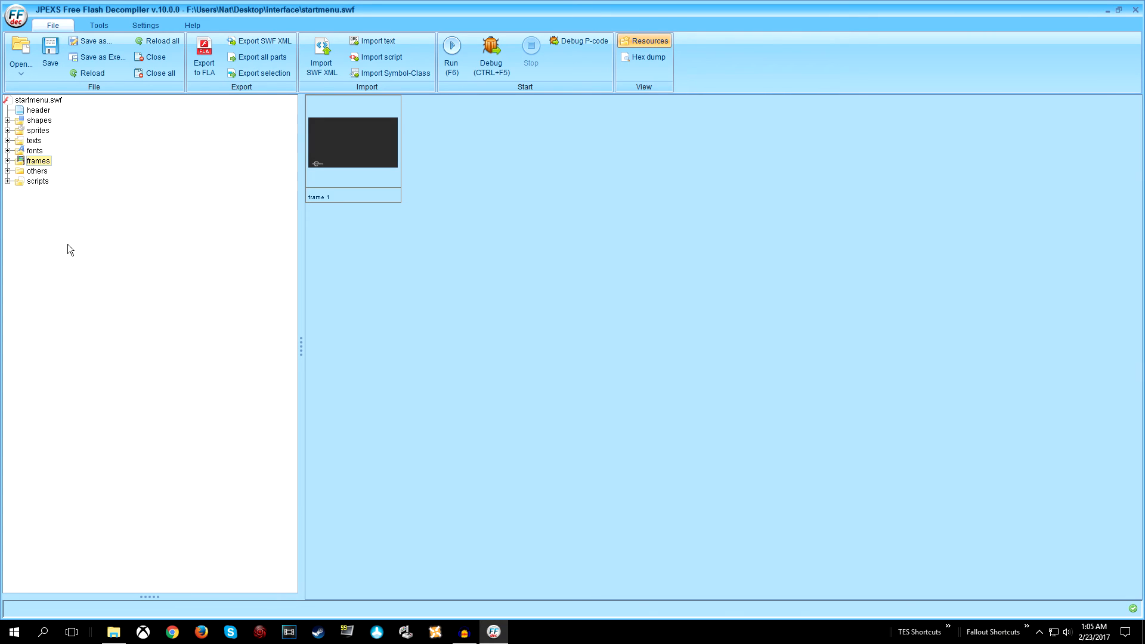
{"action": "mouse_move", "coordinate": [122, 290]}
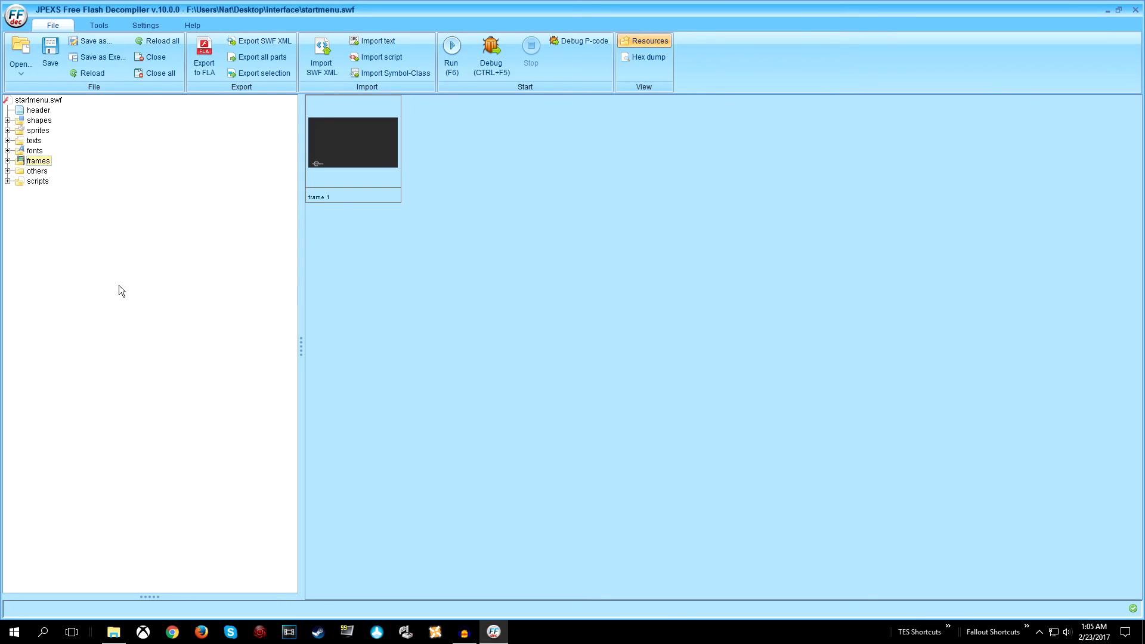
{"action": "mouse_move", "coordinate": [132, 323]}
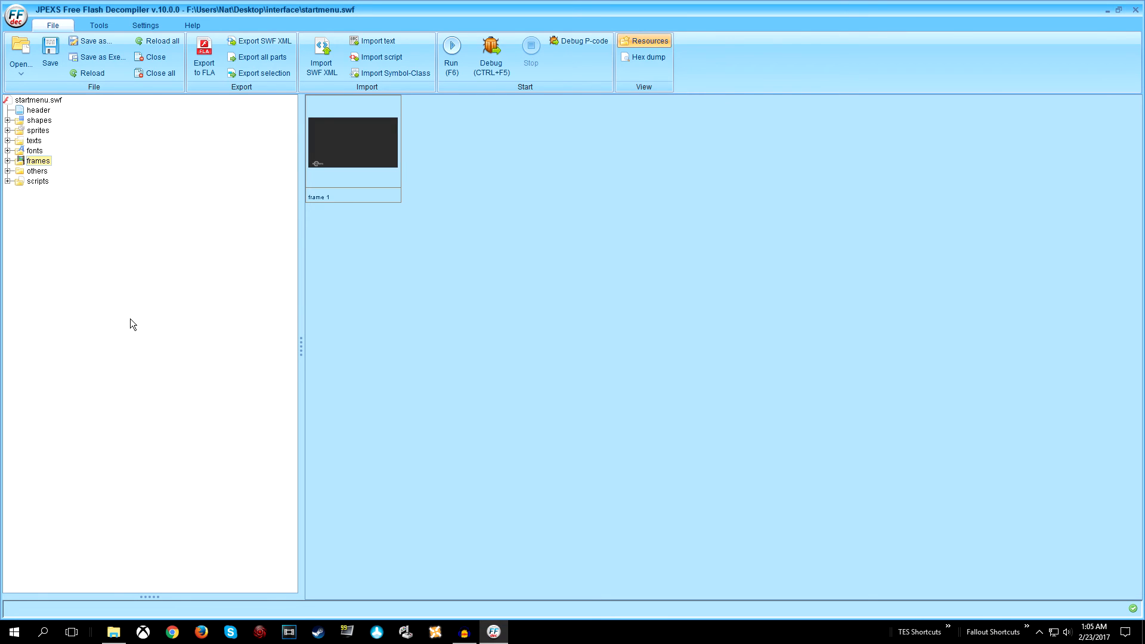
{"action": "mouse_move", "coordinate": [144, 342]}
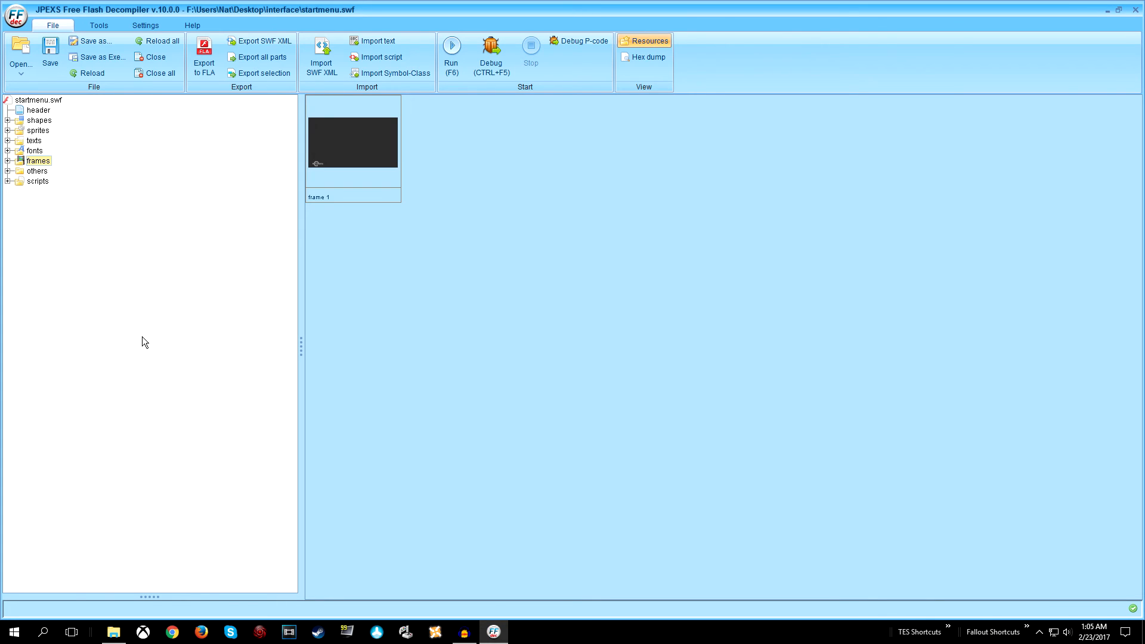
{"action": "mouse_move", "coordinate": [37, 121]}
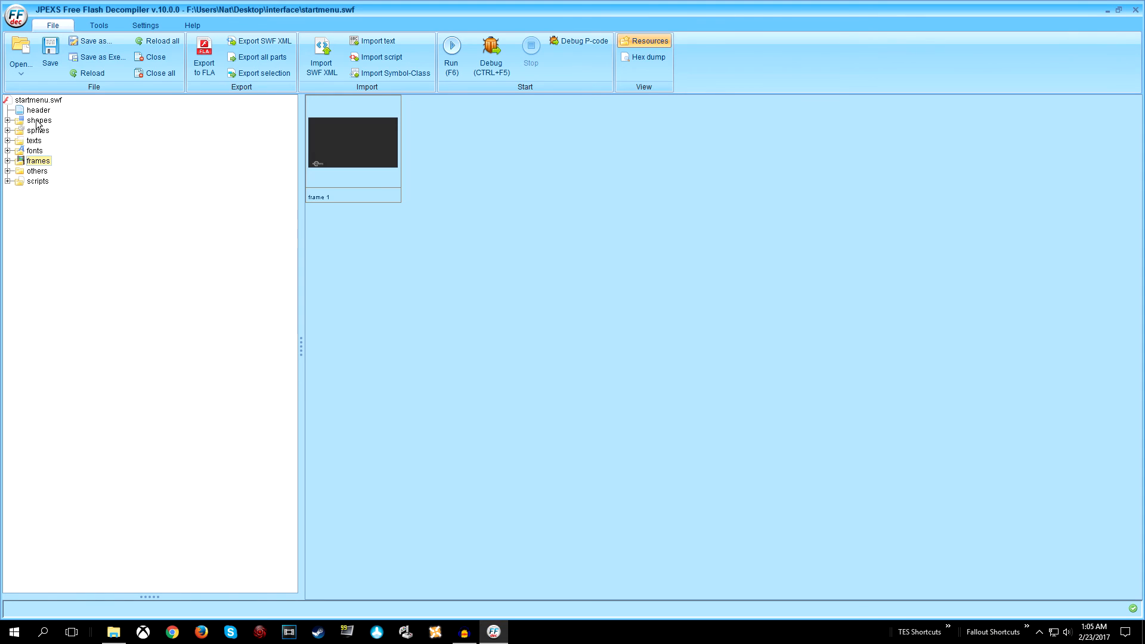
{"action": "left_click", "coordinate": [34, 120]}
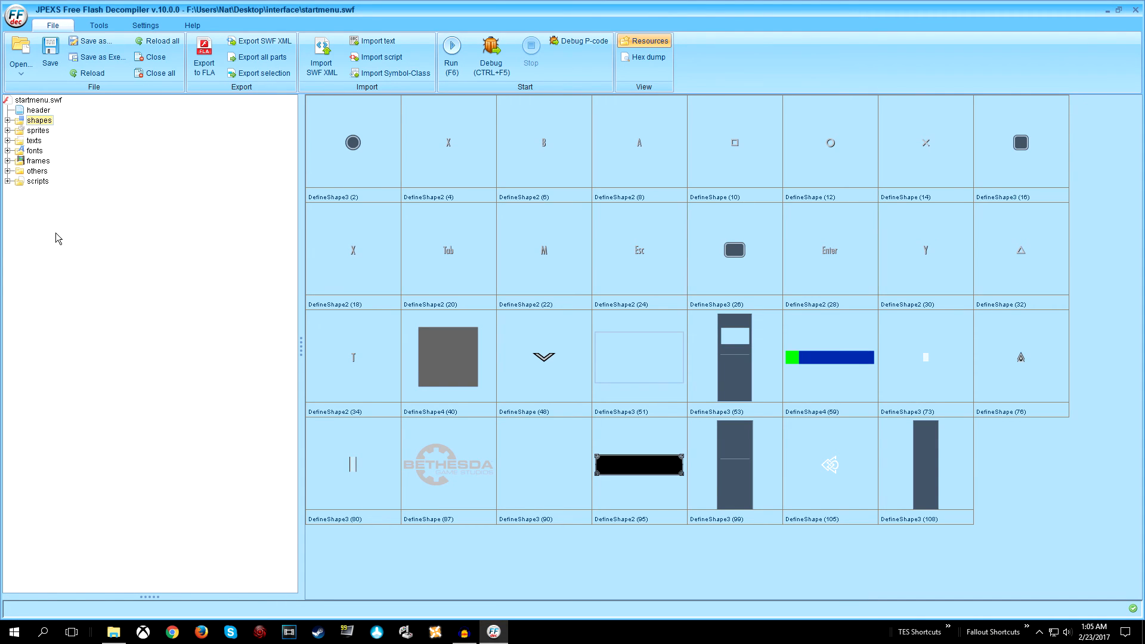
{"action": "left_click", "coordinate": [8, 120]}
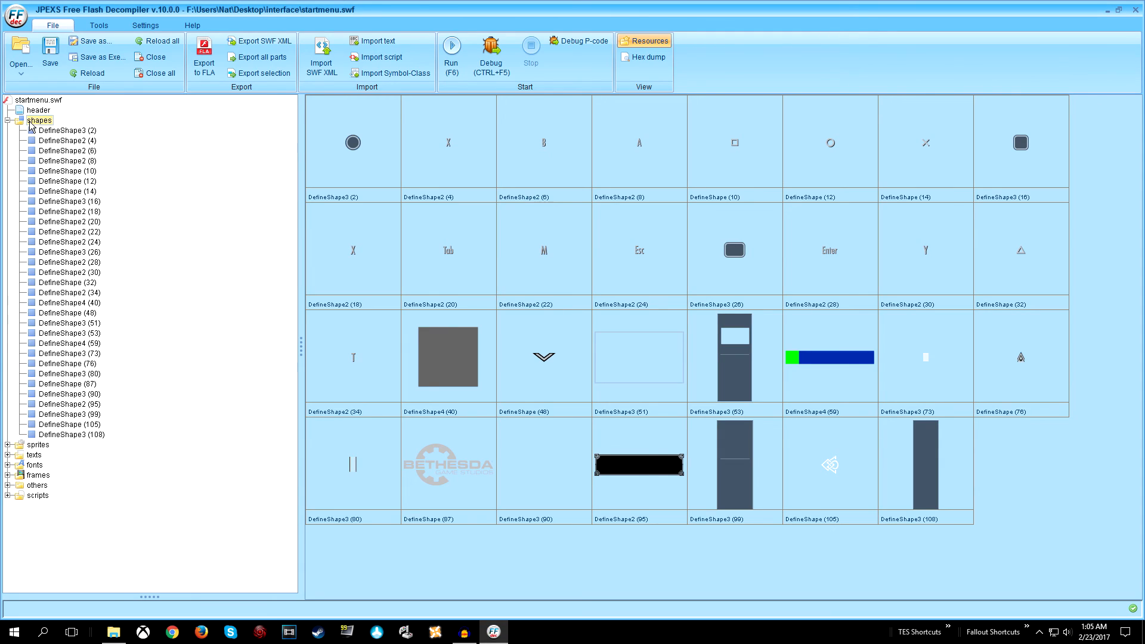
Add an empty DefineShape tag (140) to the shapes folder
{"action": "right_click", "coordinate": [33, 119]}
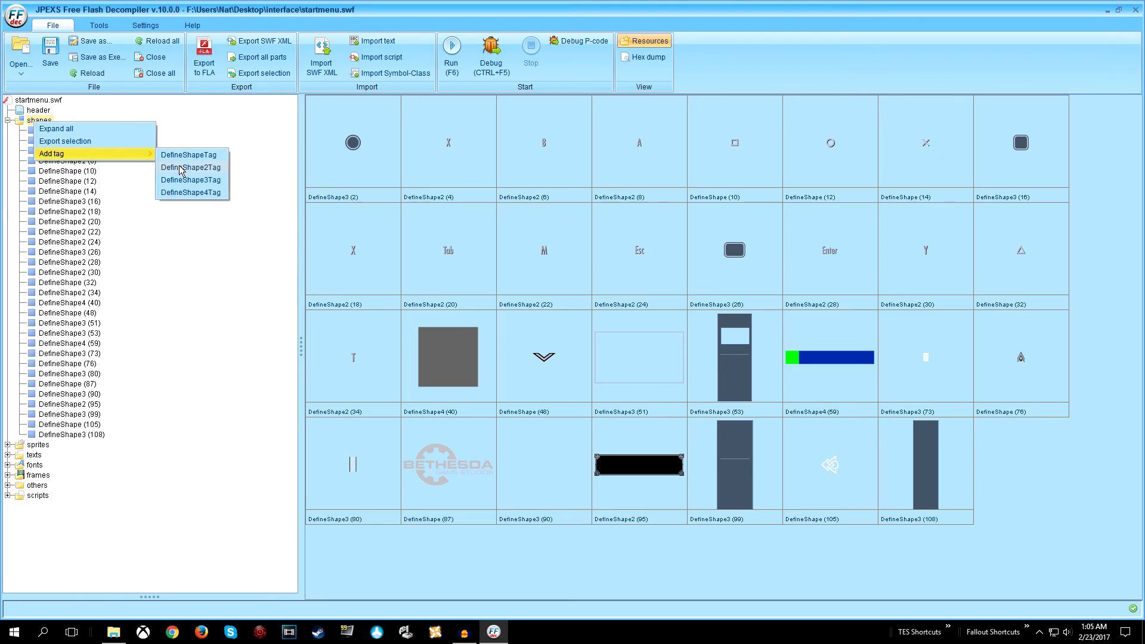
{"action": "left_click", "coordinate": [190, 155]}
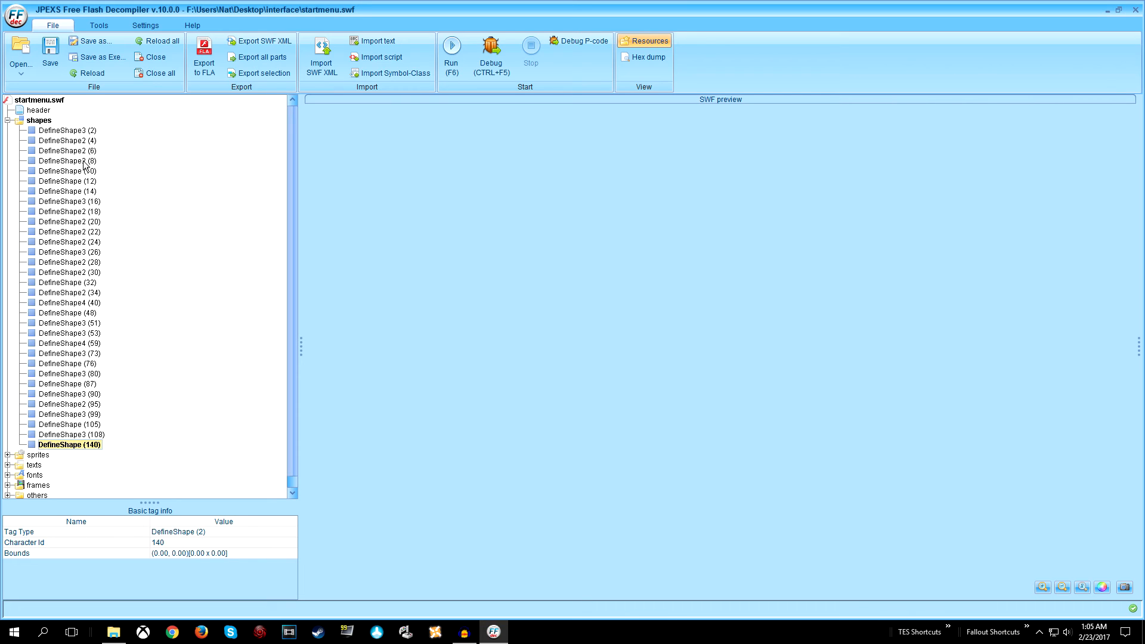
{"action": "mouse_move", "coordinate": [66, 252]}
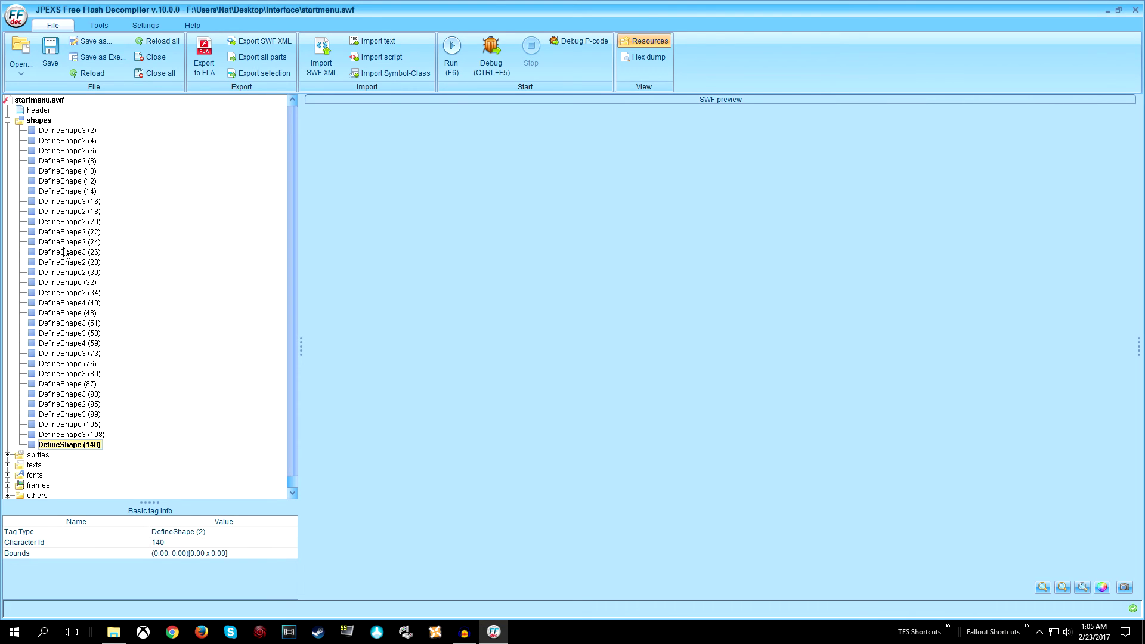
{"action": "mouse_move", "coordinate": [85, 471]}
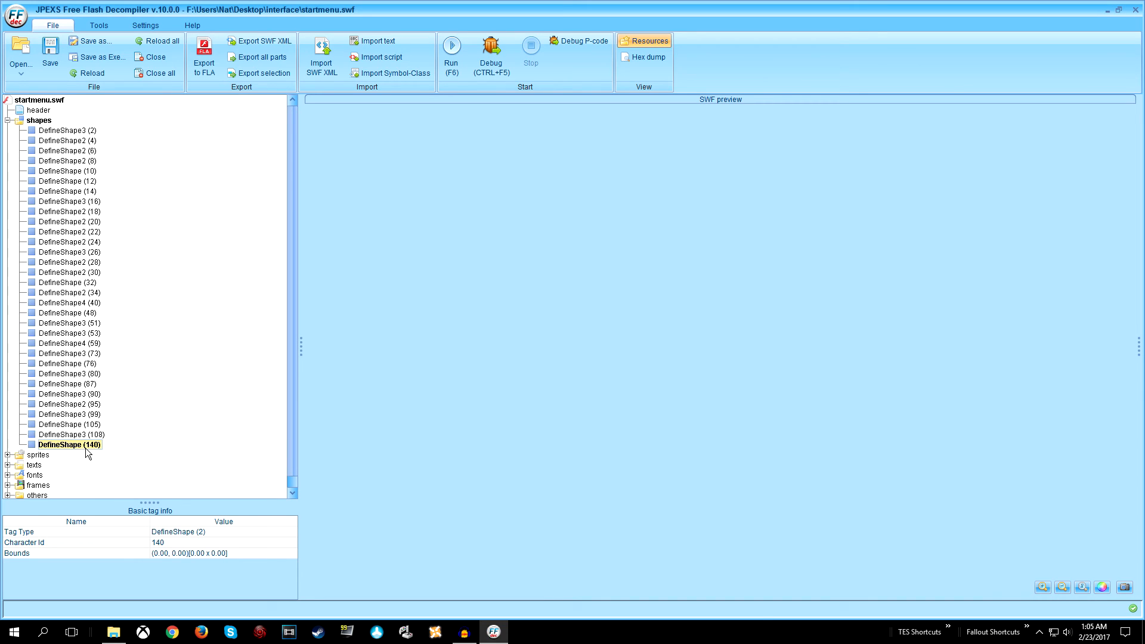
{"action": "mouse_move", "coordinate": [62, 447]}
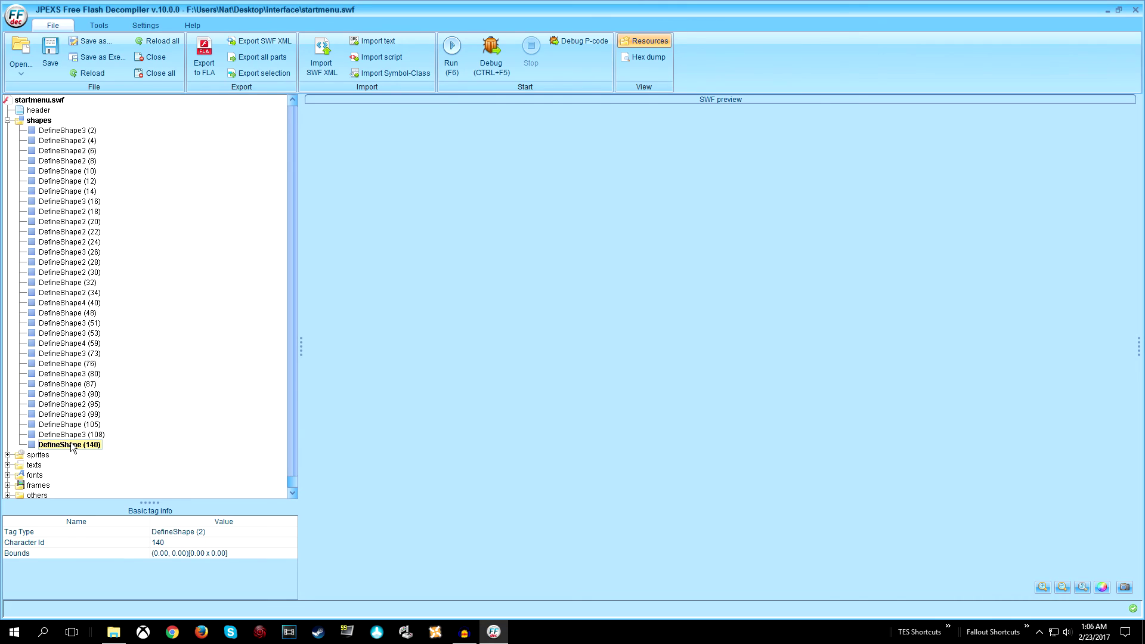
Replace DefineShape (140) with the 720 bmp landscape image from the Desktop
{"action": "right_click", "coordinate": [69, 444]}
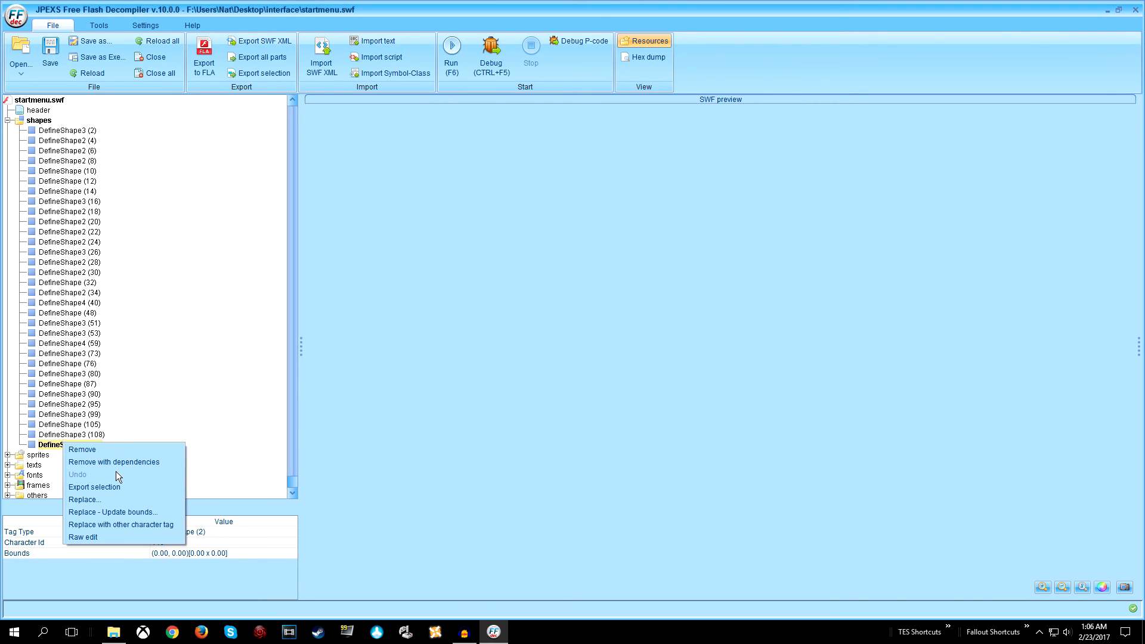
{"action": "left_click", "coordinate": [85, 499]}
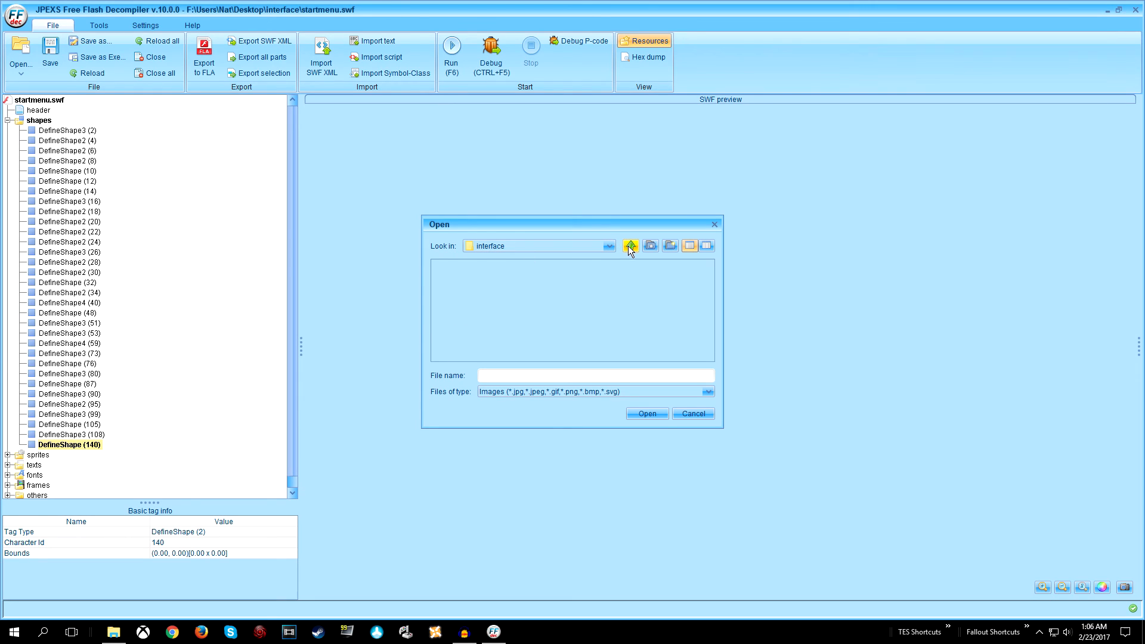
{"action": "left_click", "coordinate": [630, 246]}
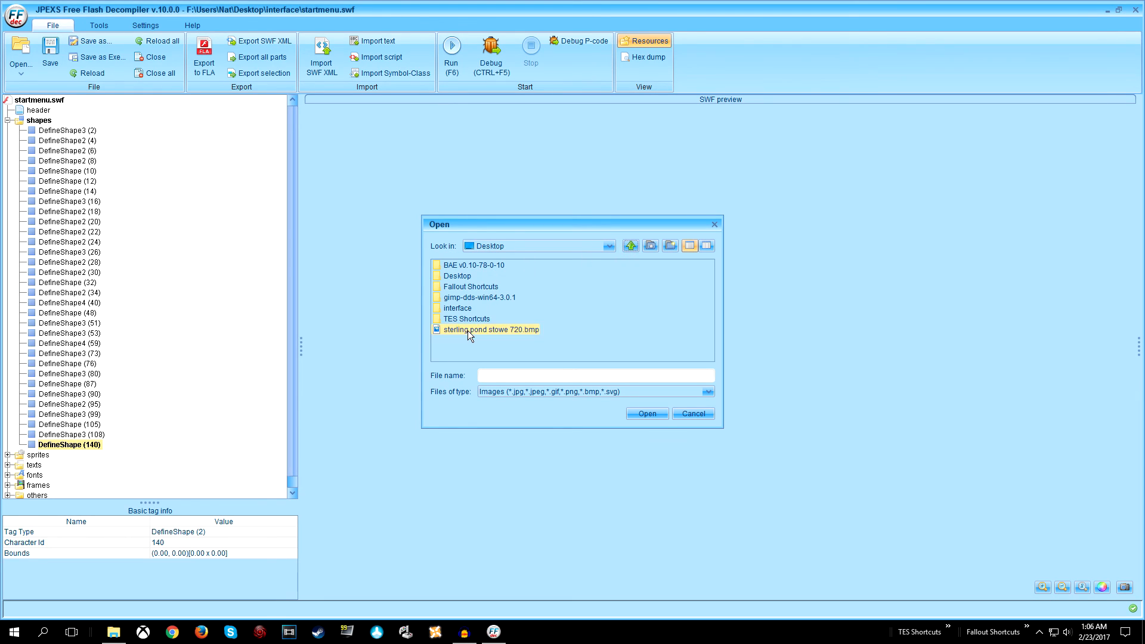
{"action": "left_click", "coordinate": [647, 413]}
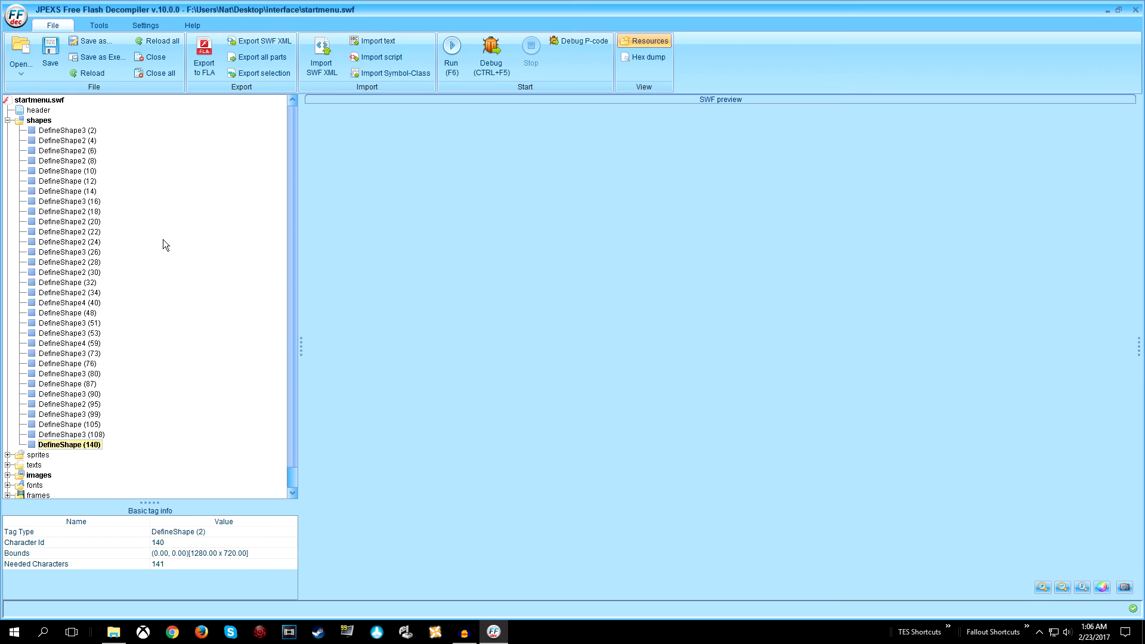
Browse the new shape, the added bitmap image and the sprite list
{"action": "left_click", "coordinate": [69, 444]}
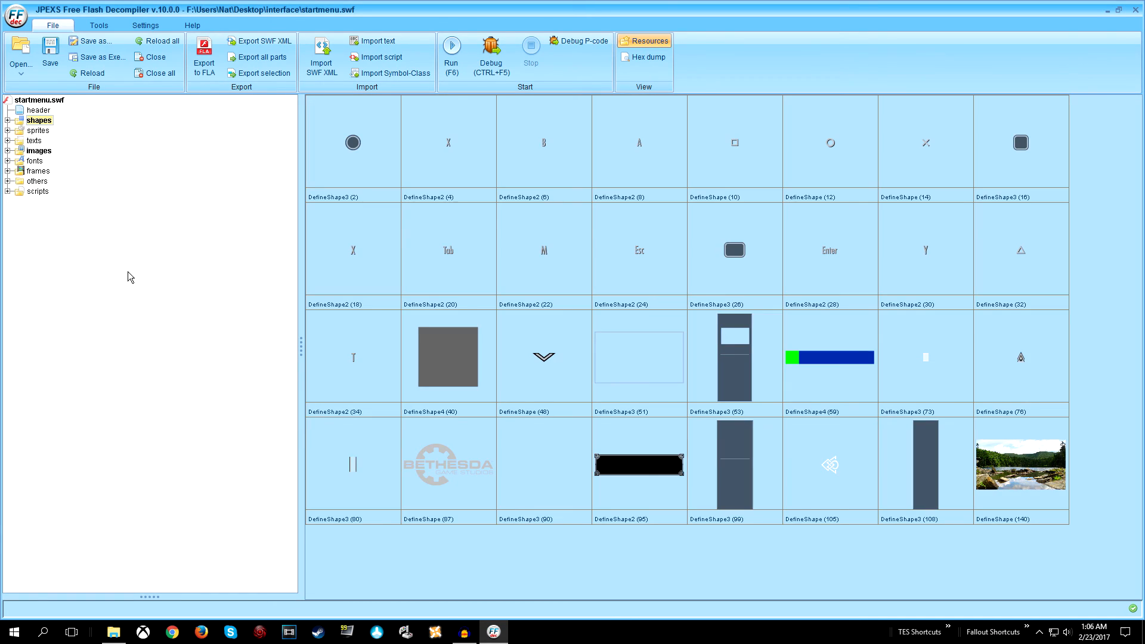
{"action": "left_click", "coordinate": [38, 150]}
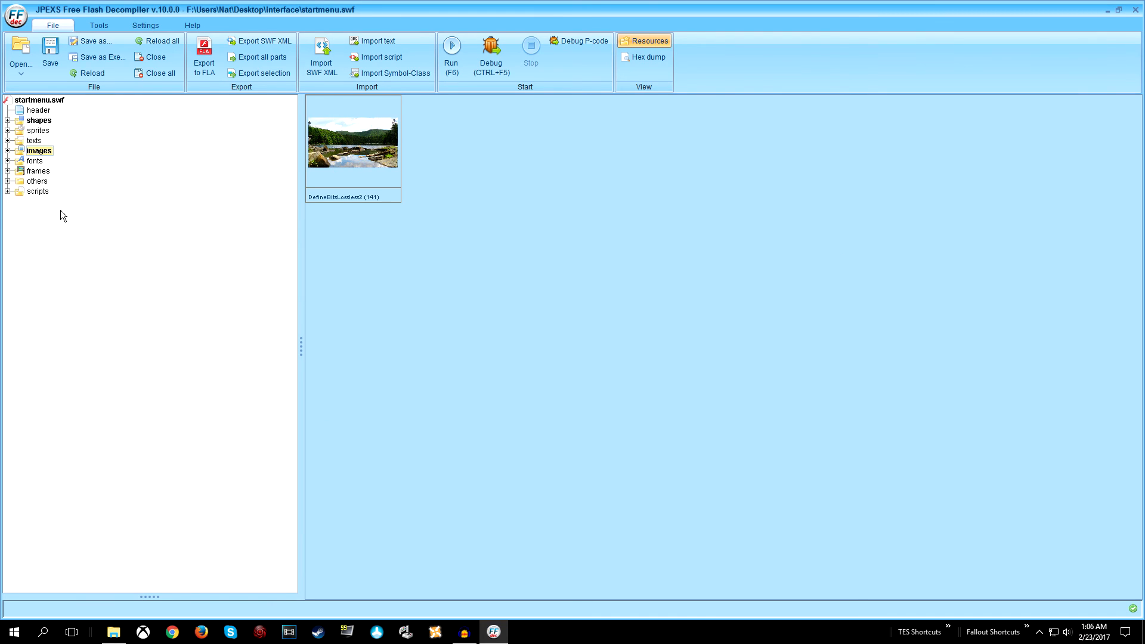
{"action": "left_click", "coordinate": [38, 130]}
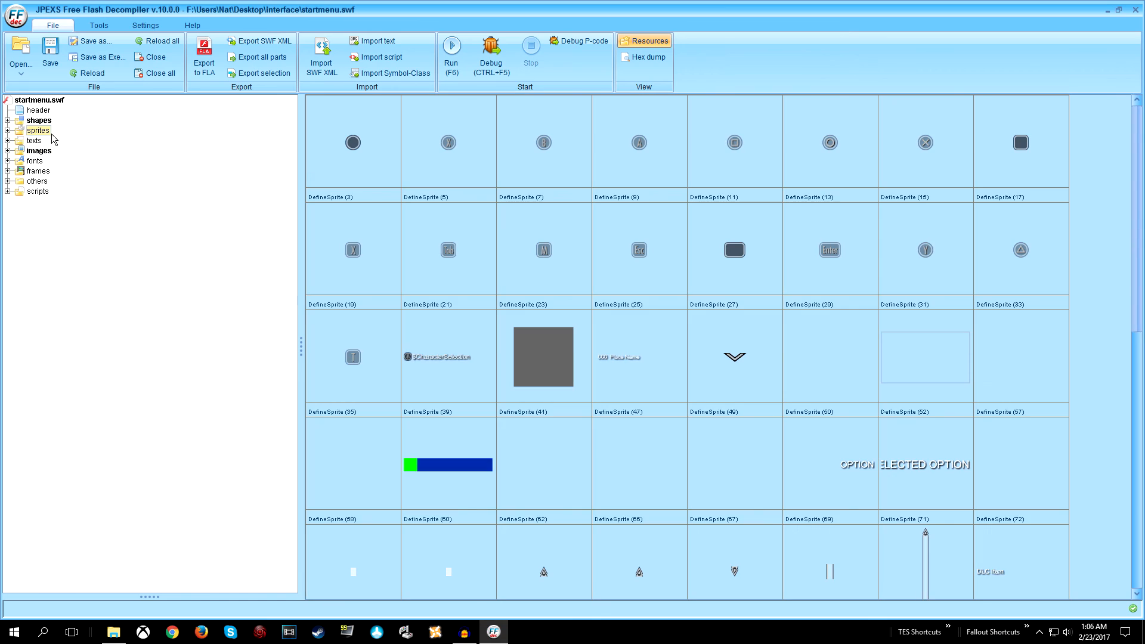
{"action": "left_click", "coordinate": [8, 130]}
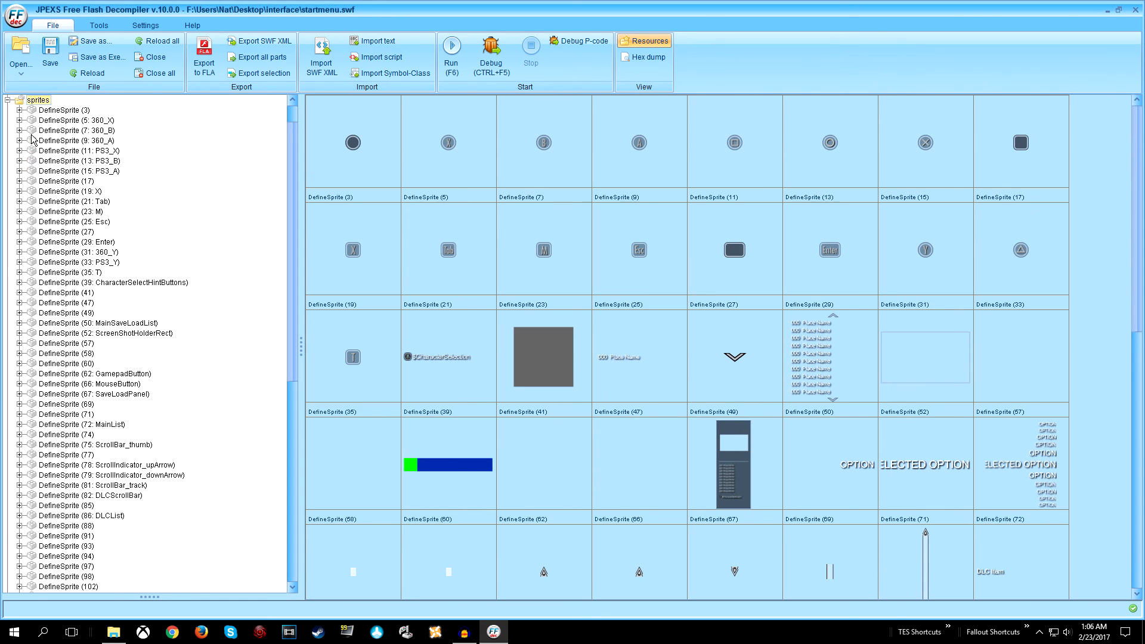
Add DefineSprite (142) with a PlaceObject2 tag in frame 1 and select it
{"action": "right_click", "coordinate": [34, 100]}
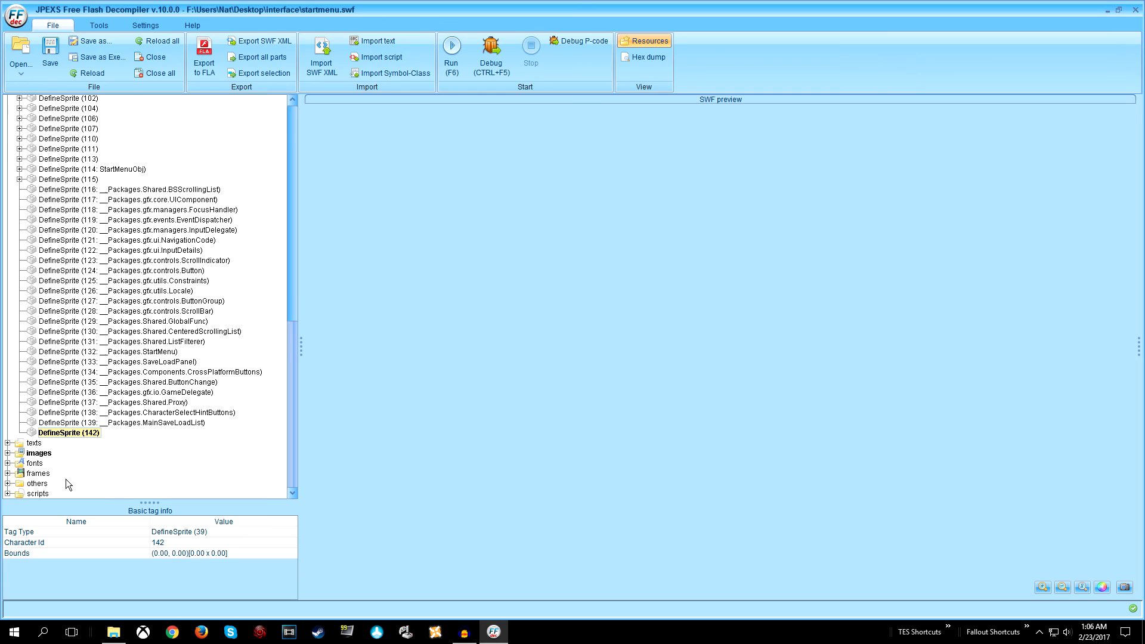
{"action": "mouse_move", "coordinate": [68, 420]}
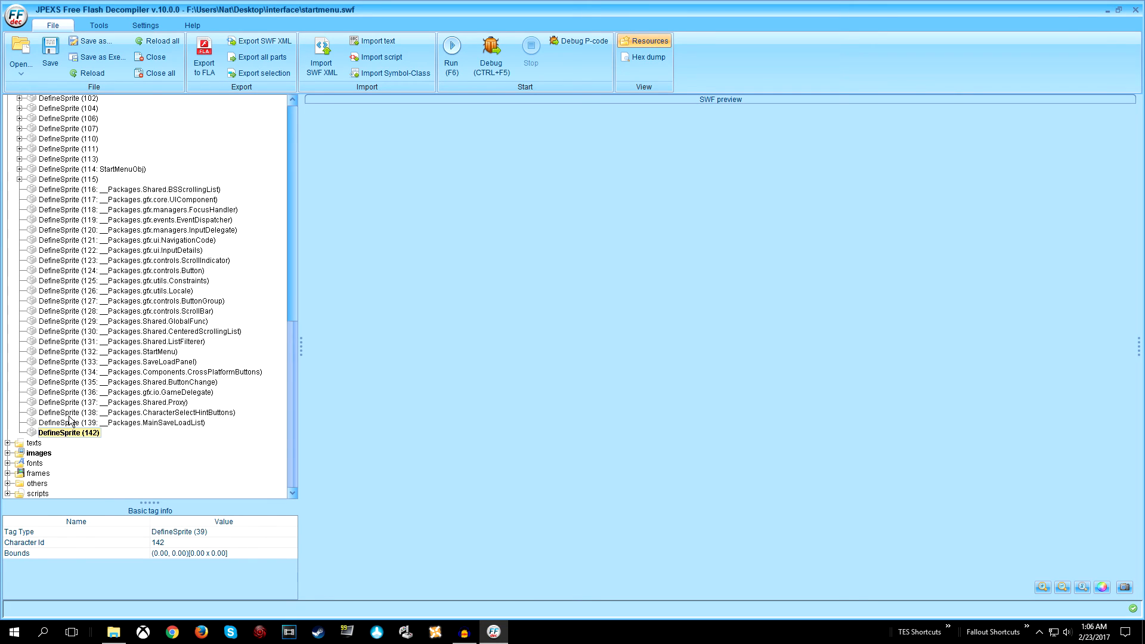
{"action": "mouse_move", "coordinate": [57, 438]}
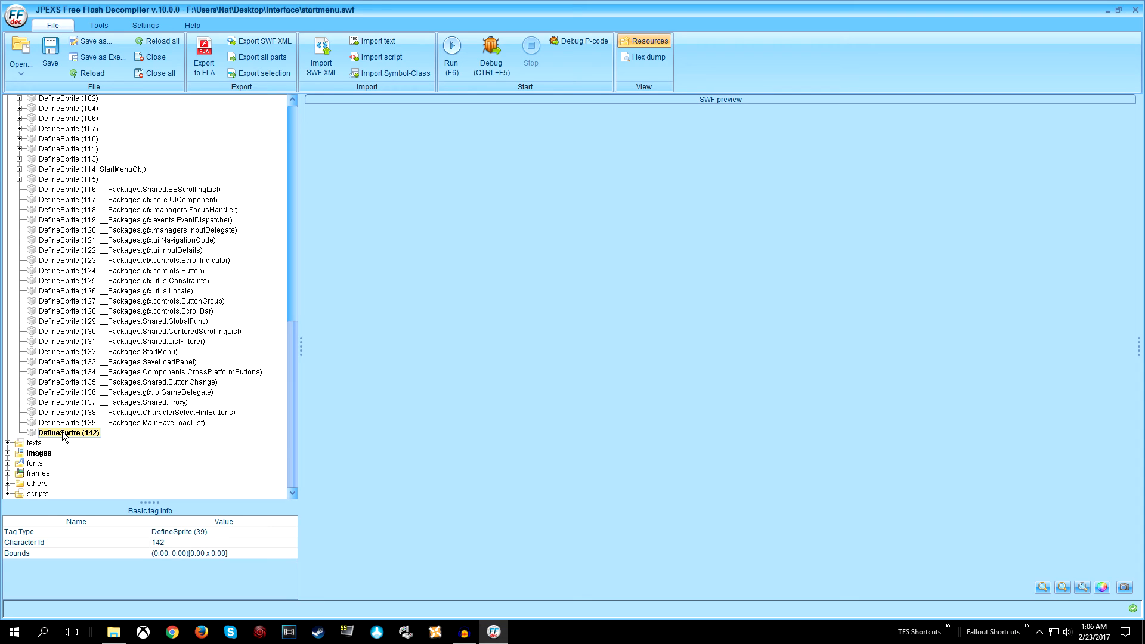
{"action": "right_click", "coordinate": [66, 432]}
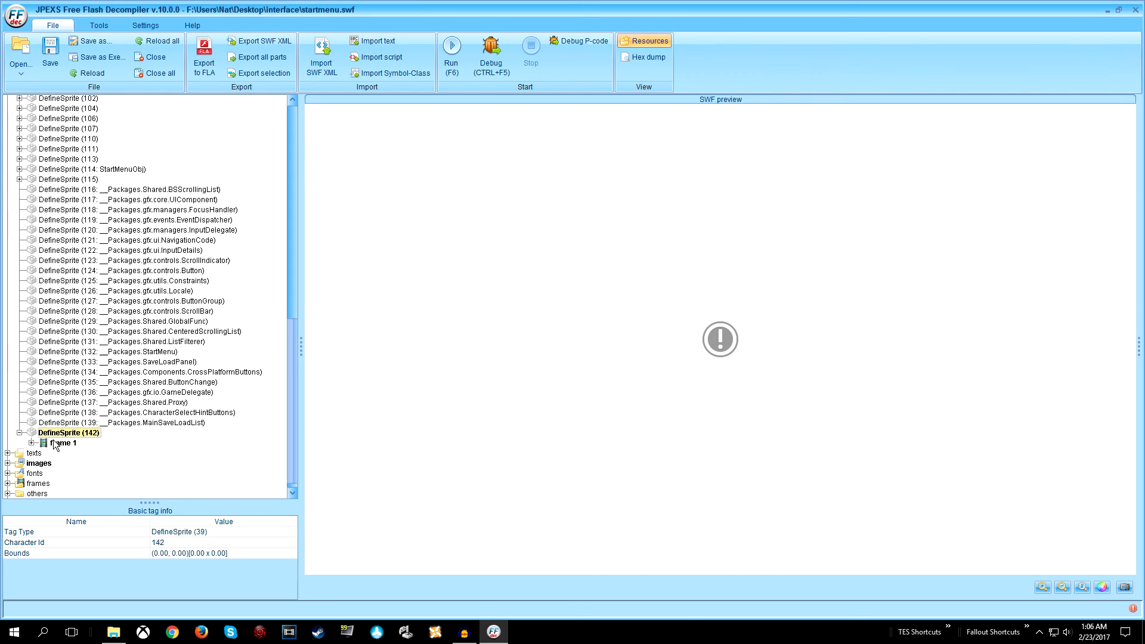
{"action": "left_click", "coordinate": [27, 443]}
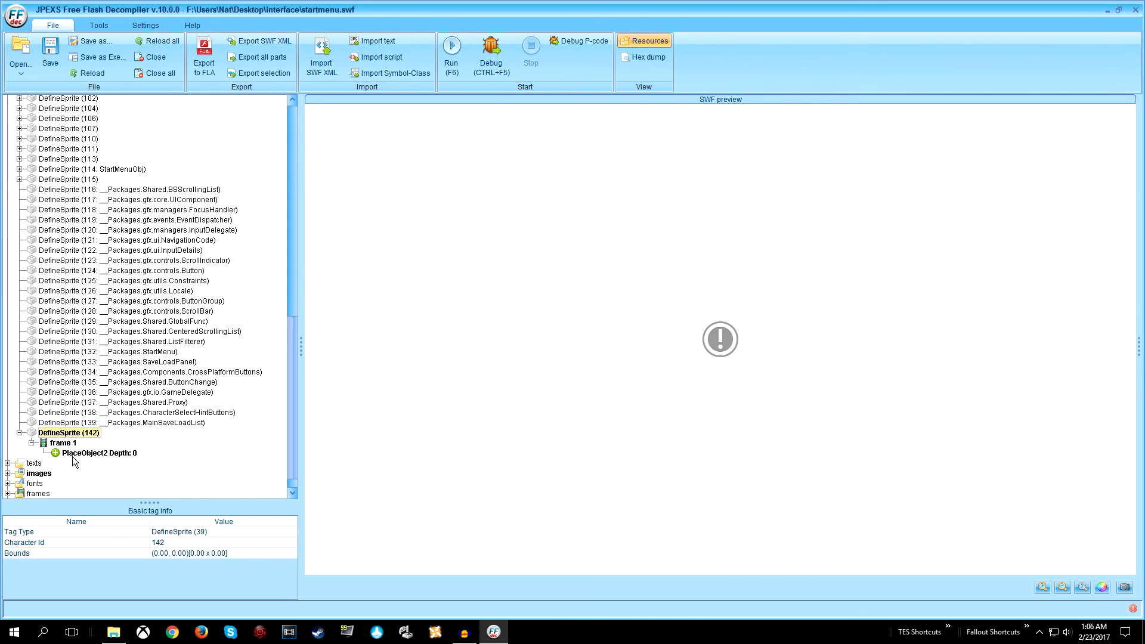
{"action": "left_click", "coordinate": [100, 453]}
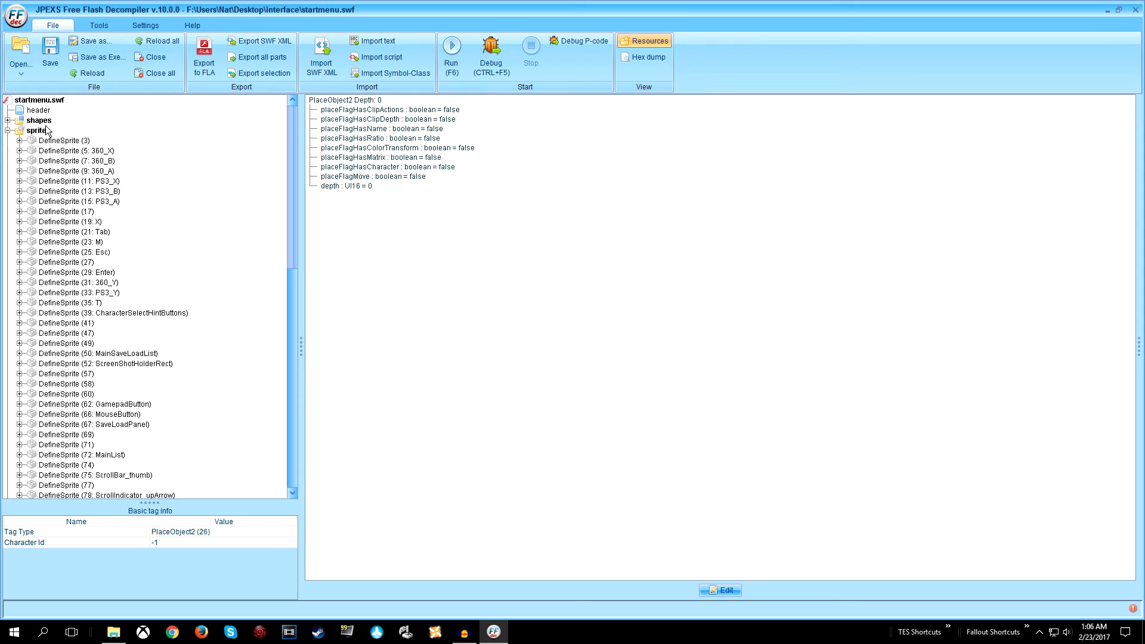
Edit the sprite's PlaceObject2 to depth 1, characterId 140, and save
{"action": "left_click", "coordinate": [15, 119]}
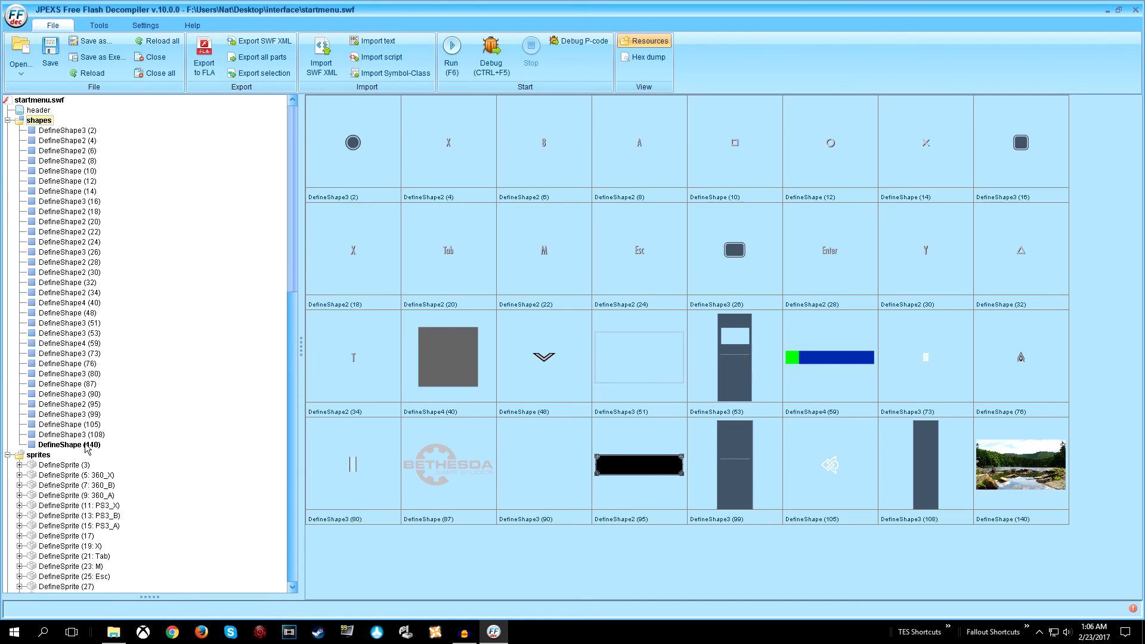
{"action": "mouse_move", "coordinate": [69, 367]}
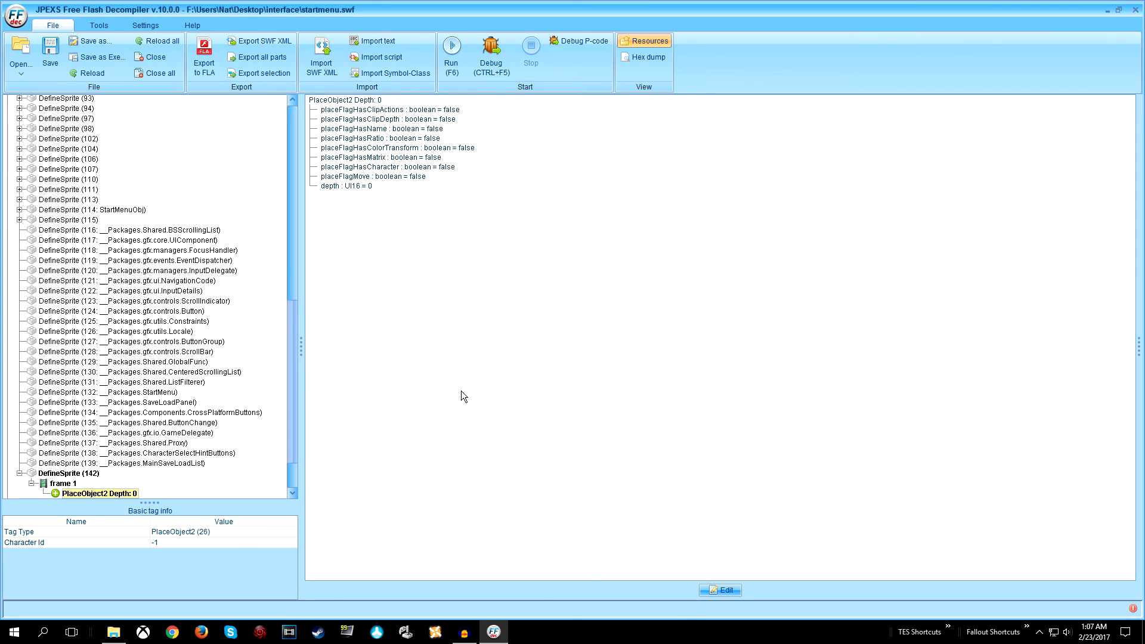
{"action": "left_click", "coordinate": [719, 589]}
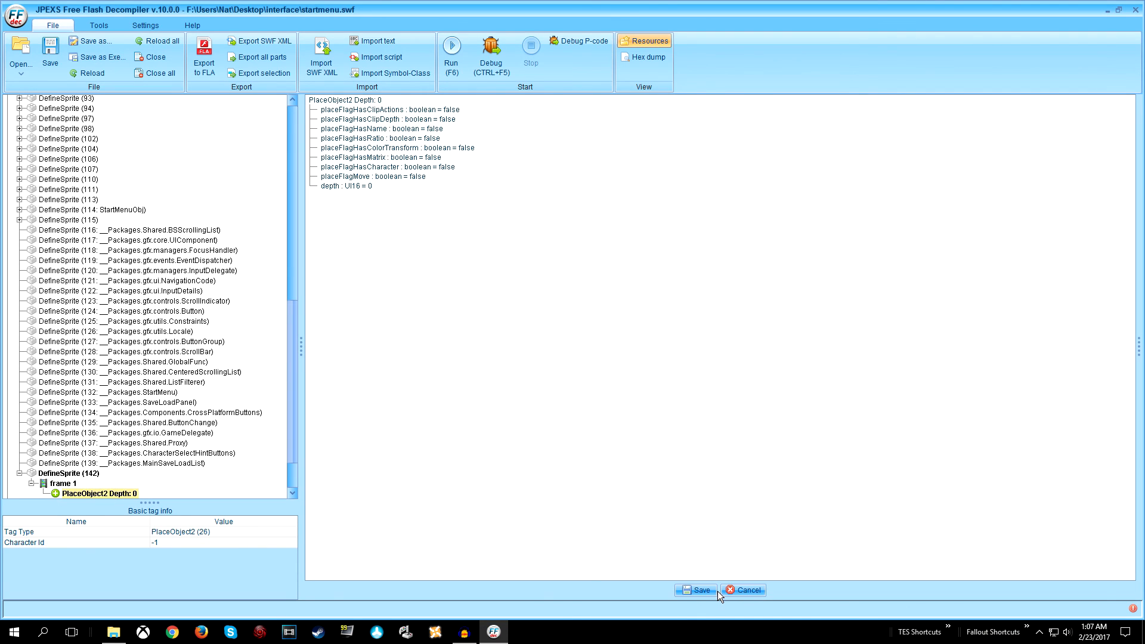
{"action": "left_click", "coordinate": [371, 186]}
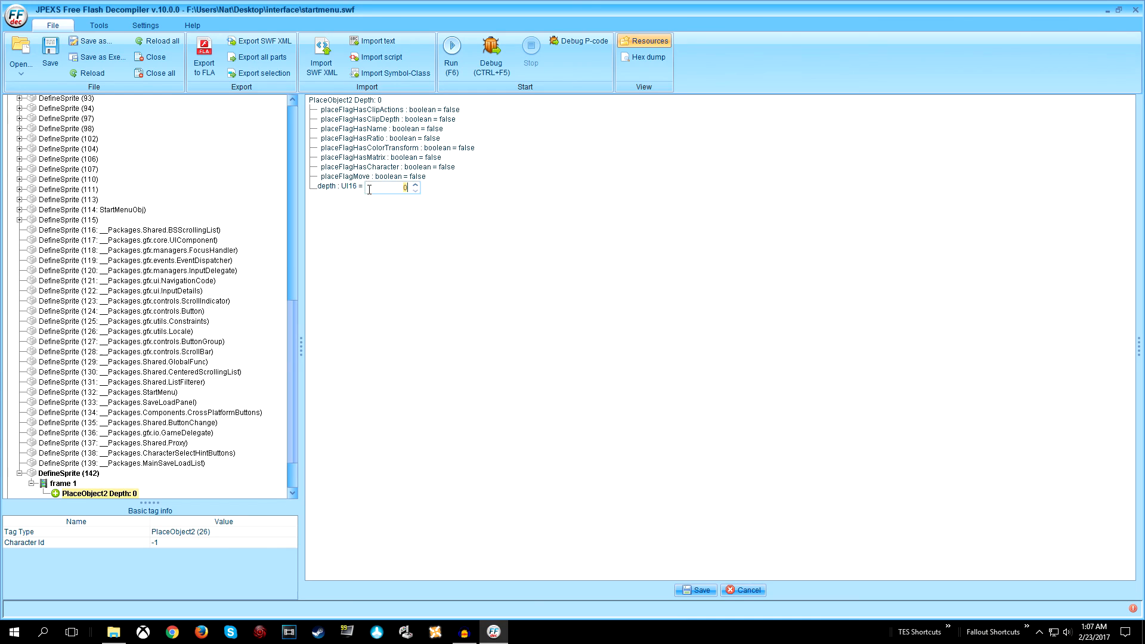
{"action": "left_click", "coordinate": [415, 184]}
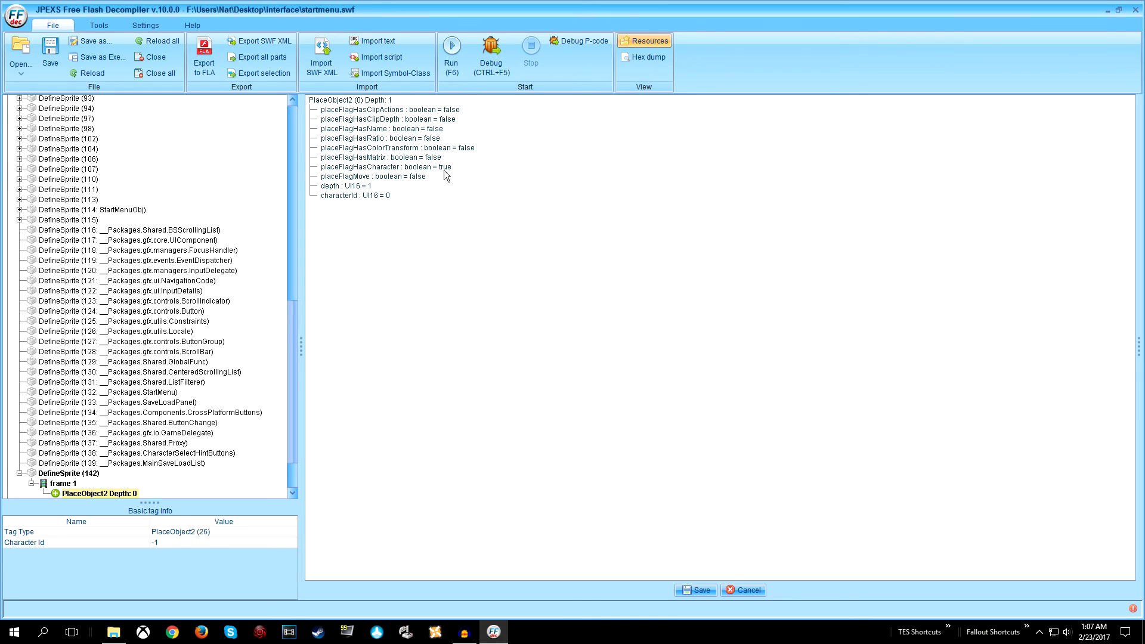
{"action": "mouse_move", "coordinate": [421, 318]}
{"action": "type", "text": "14"}
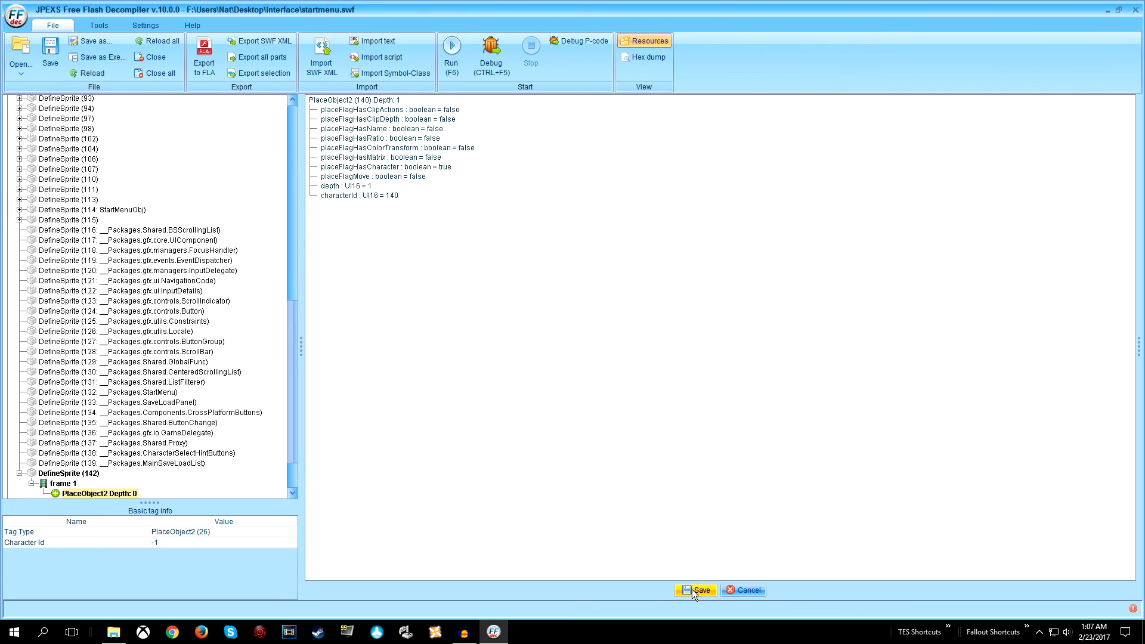
{"action": "left_click", "coordinate": [695, 589]}
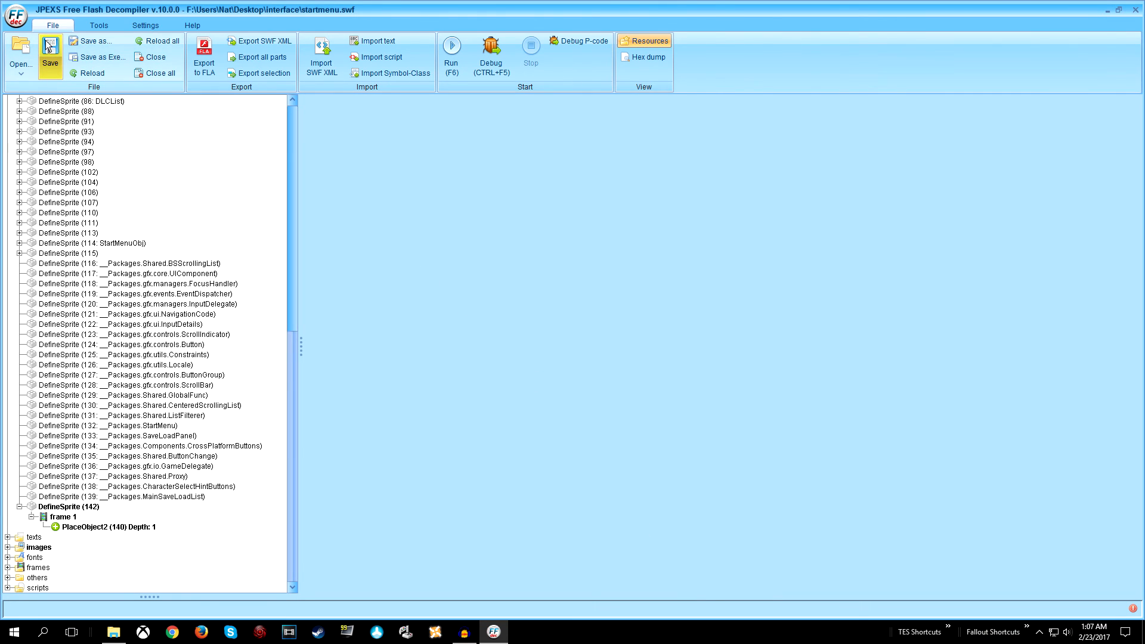
{"action": "mouse_move", "coordinate": [185, 365]}
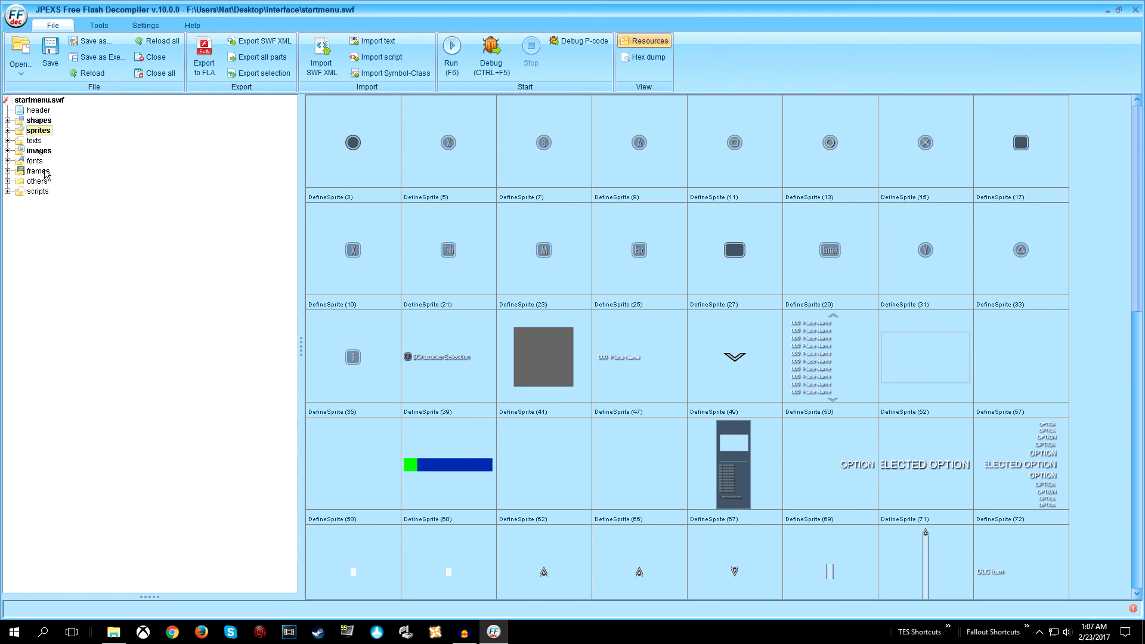
Add a new PlaceObject2 tag to the main timeline's frame 1
{"action": "left_click", "coordinate": [39, 171]}
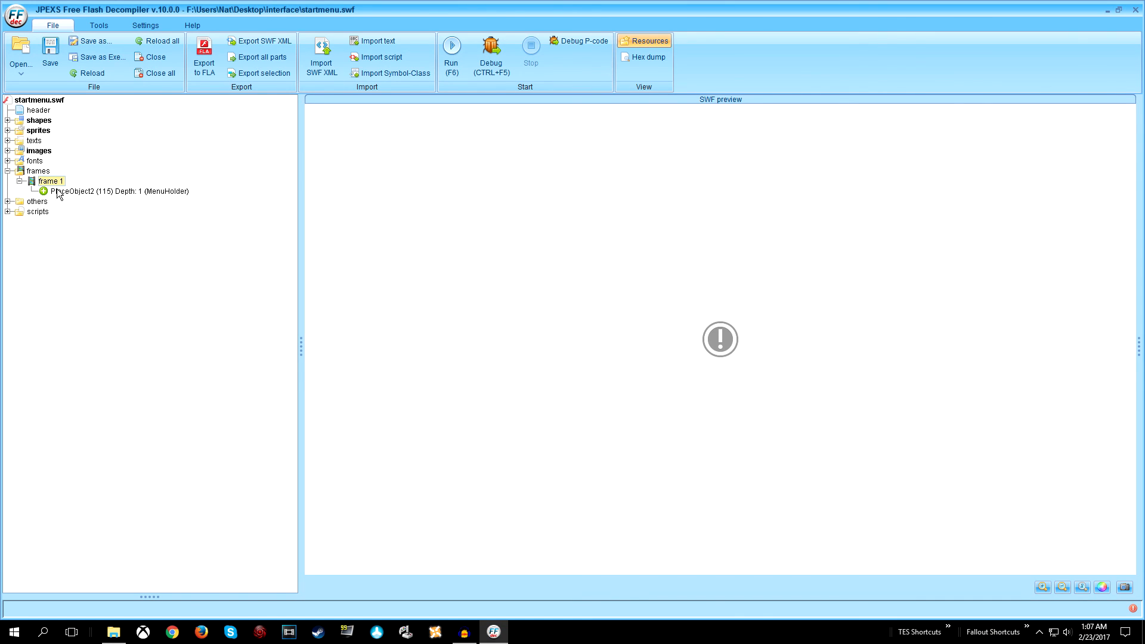
{"action": "right_click", "coordinate": [37, 181]}
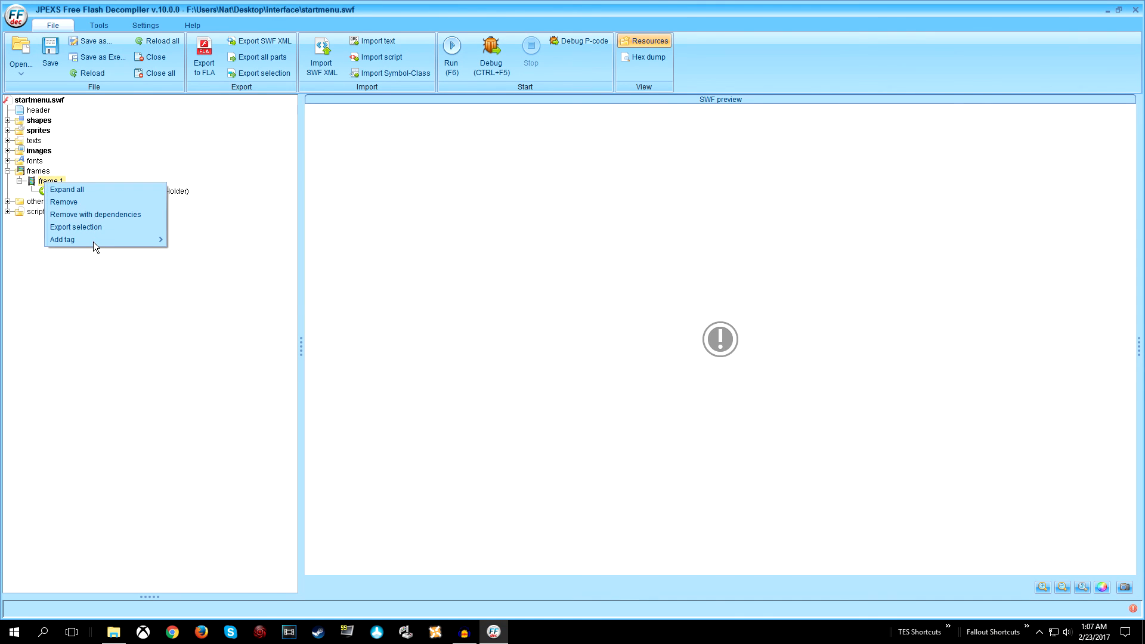
{"action": "left_click", "coordinate": [66, 188]}
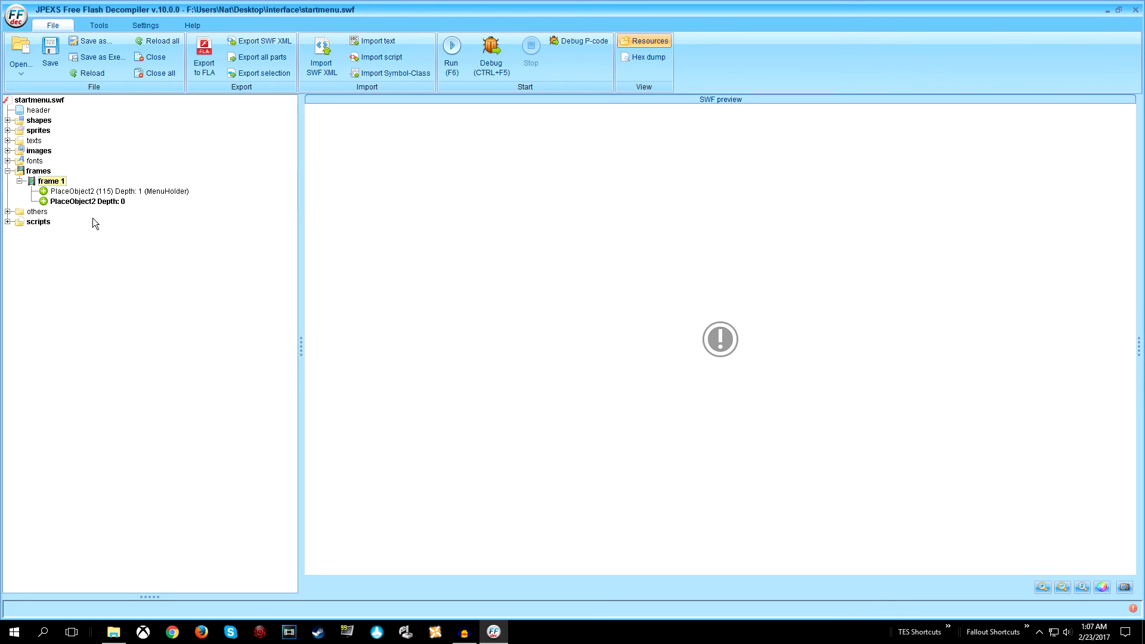
{"action": "left_click", "coordinate": [82, 201]}
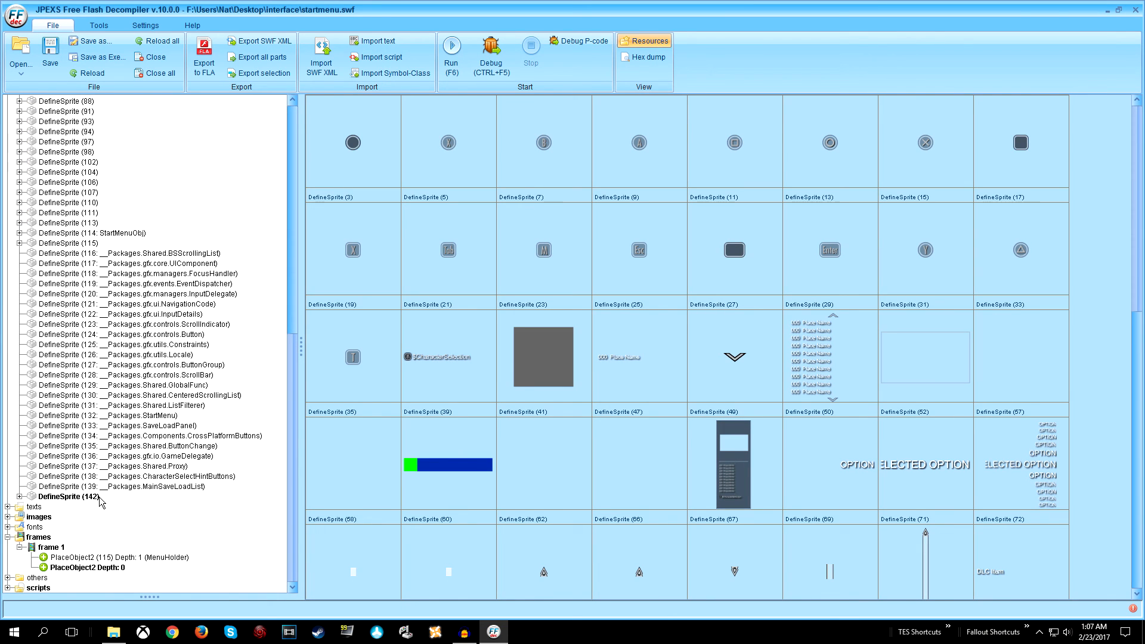
{"action": "left_click", "coordinate": [16, 122]}
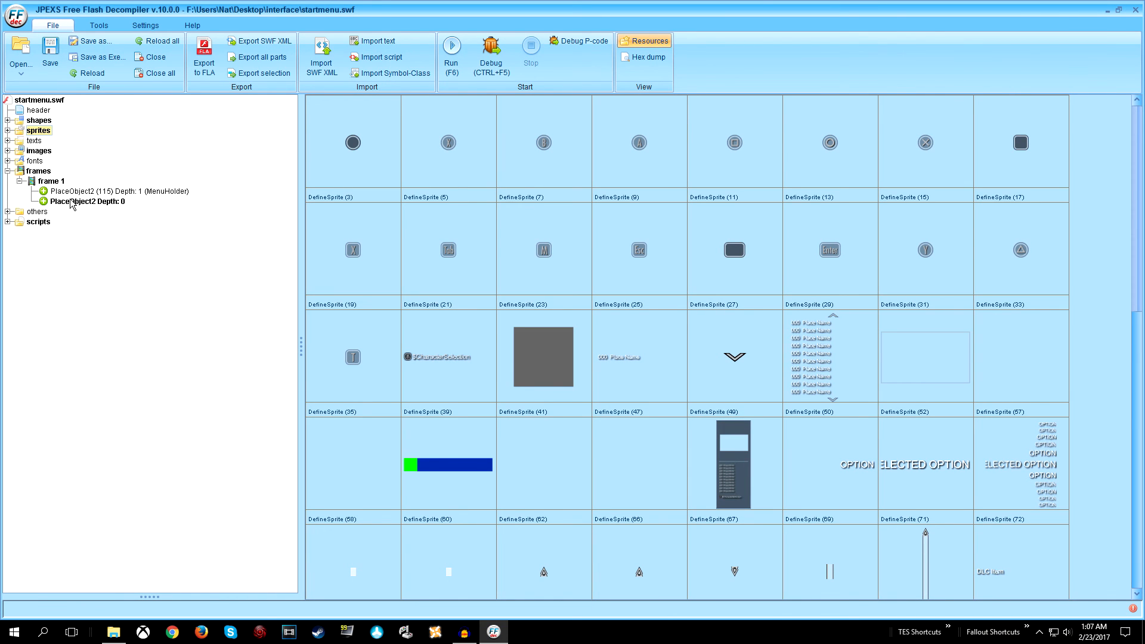
Set the main frame's PlaceObject2 to depth 1, characterId 142, and save
{"action": "left_click", "coordinate": [72, 201]}
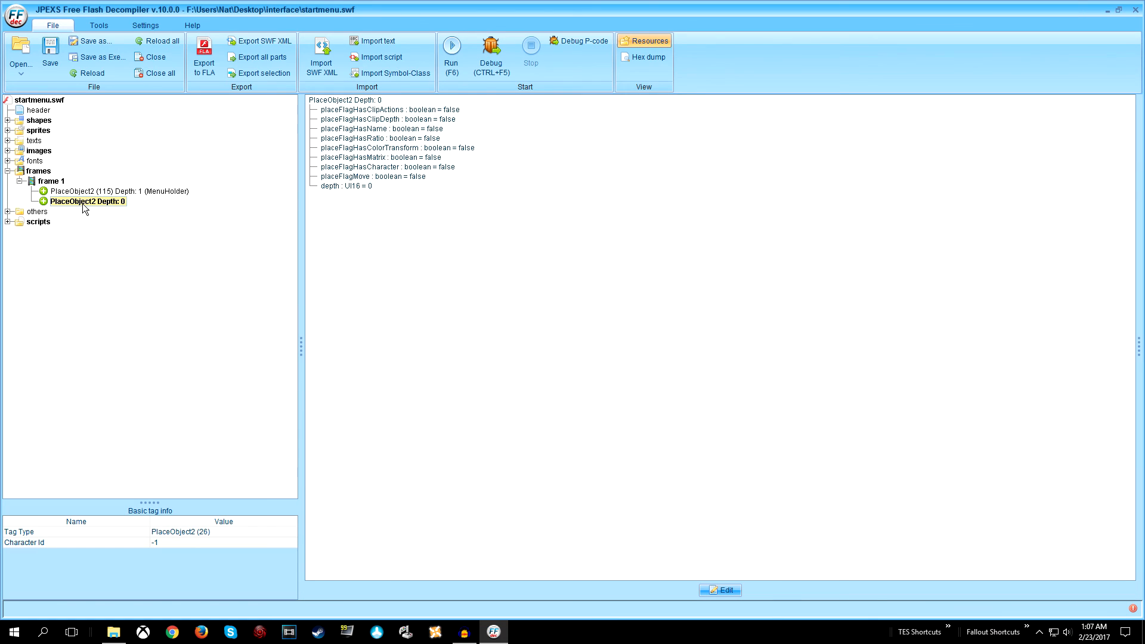
{"action": "mouse_move", "coordinate": [298, 232]}
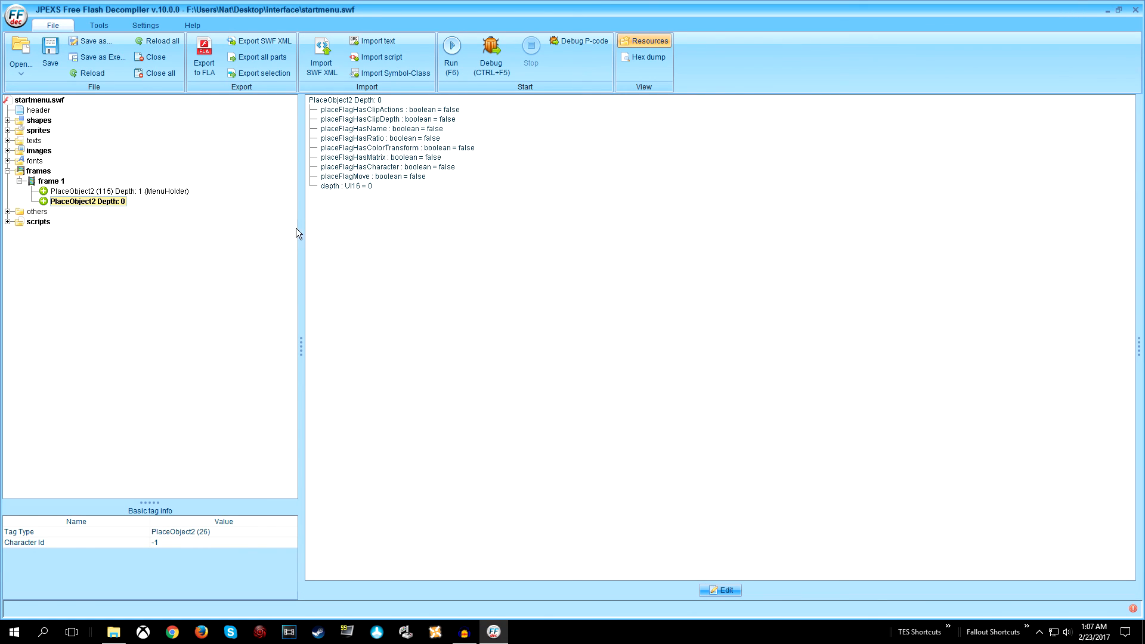
{"action": "mouse_move", "coordinate": [212, 319]}
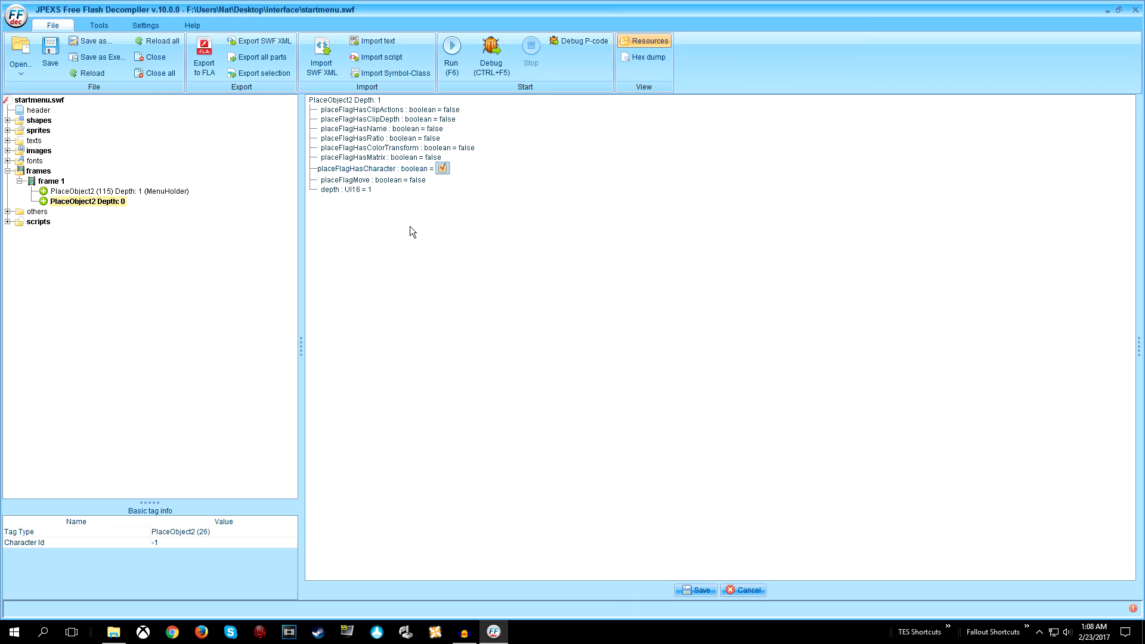
{"action": "left_click", "coordinate": [443, 168]}
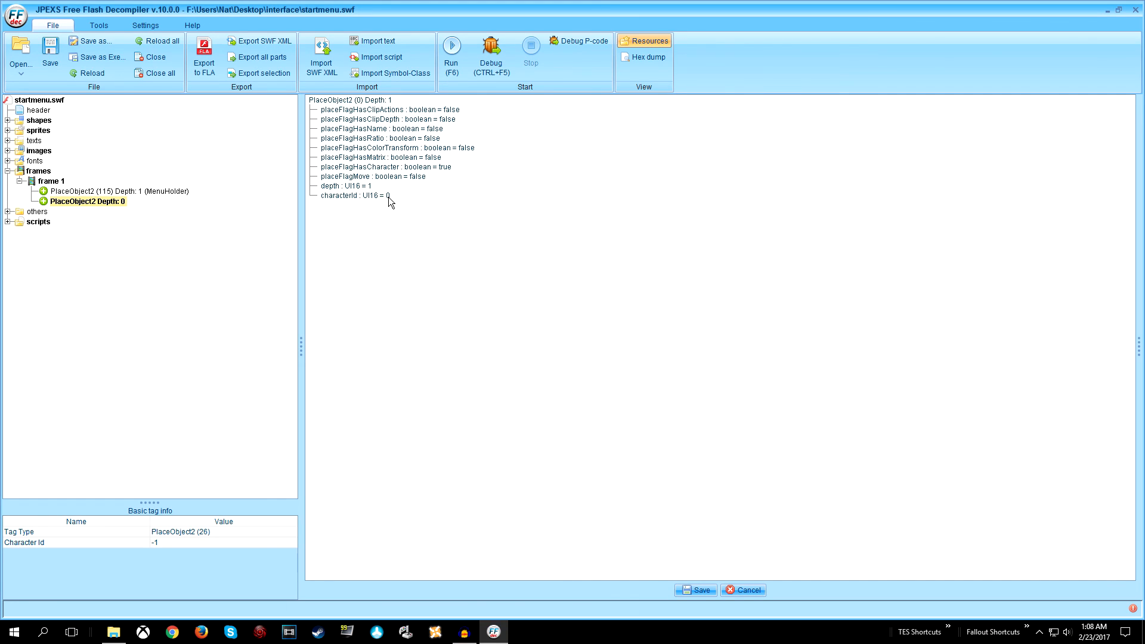
{"action": "left_click", "coordinate": [390, 197]}
{"action": "type", "text": "142"}
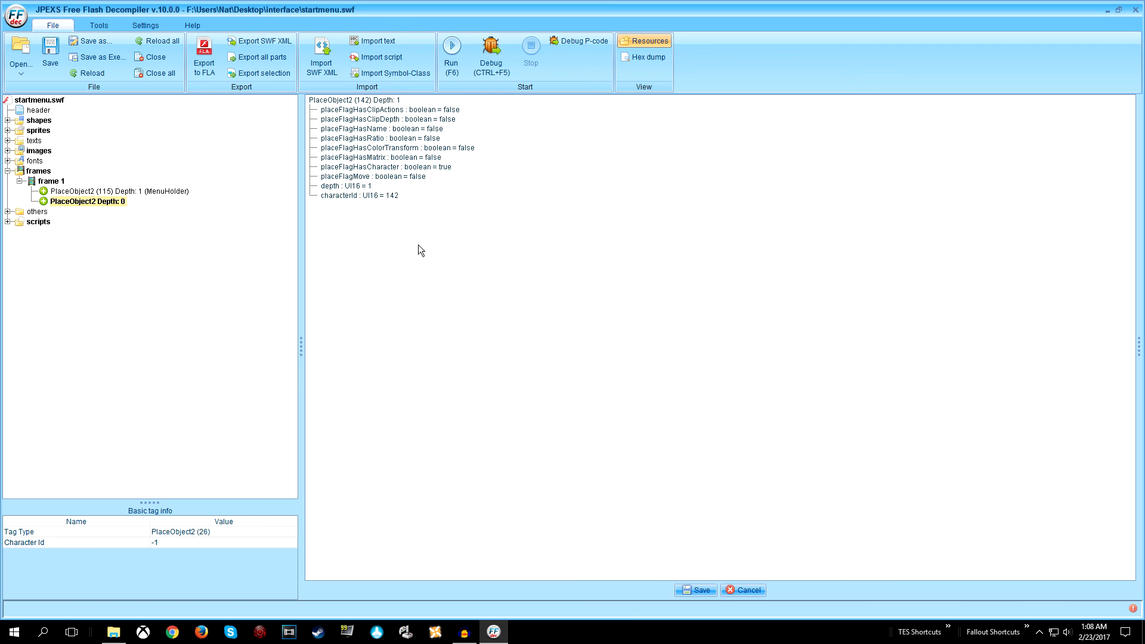
{"action": "left_click", "coordinate": [91, 72]}
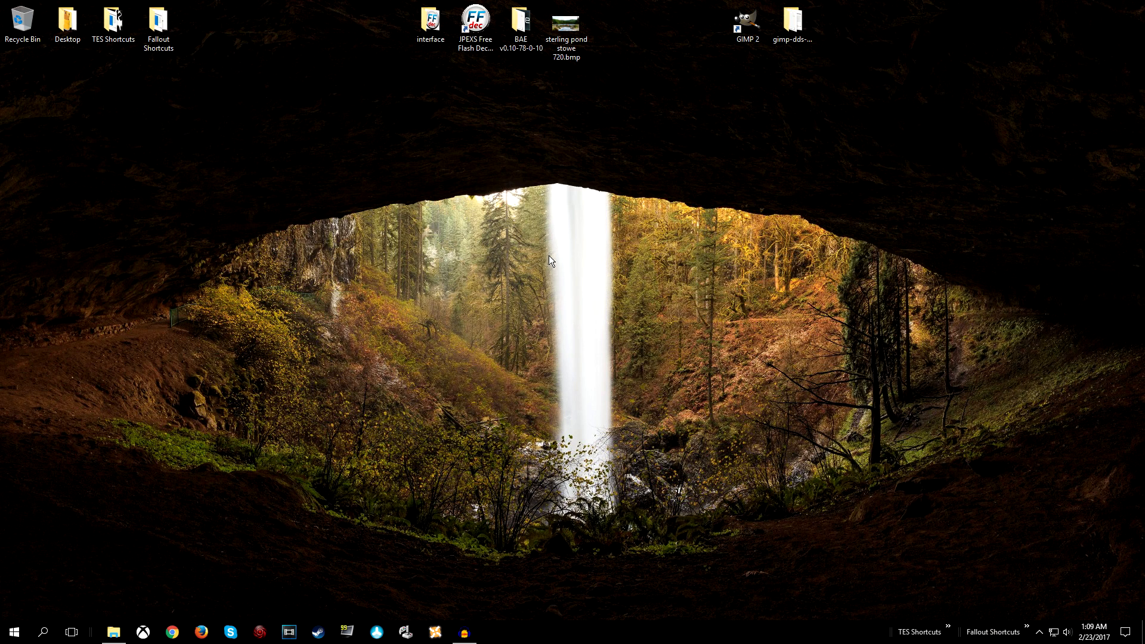
Paste the interface folder into Skyrim Special Edition\Data, replacing files, then close Explorer
{"action": "left_click", "coordinate": [431, 20]}
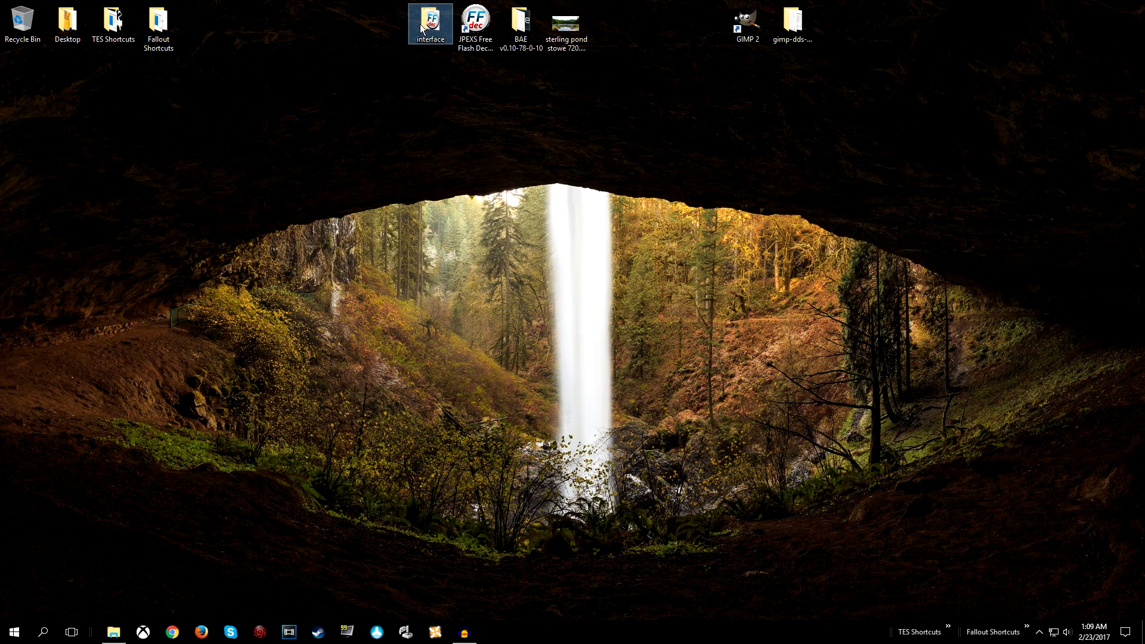
{"action": "double_click", "coordinate": [435, 20]}
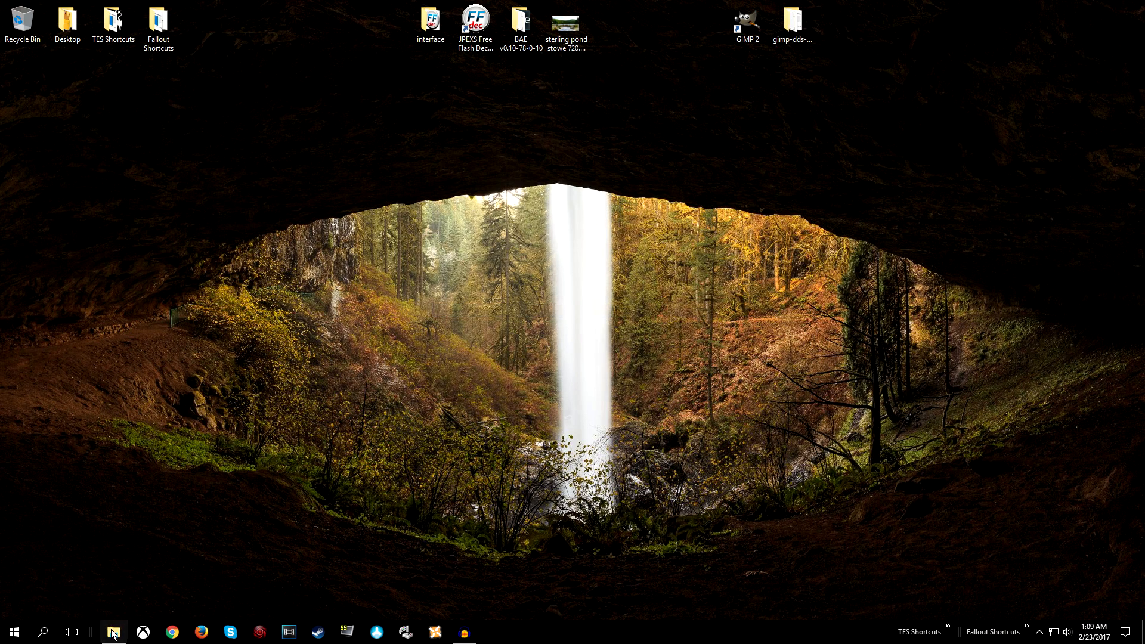
{"action": "left_click", "coordinate": [114, 631]}
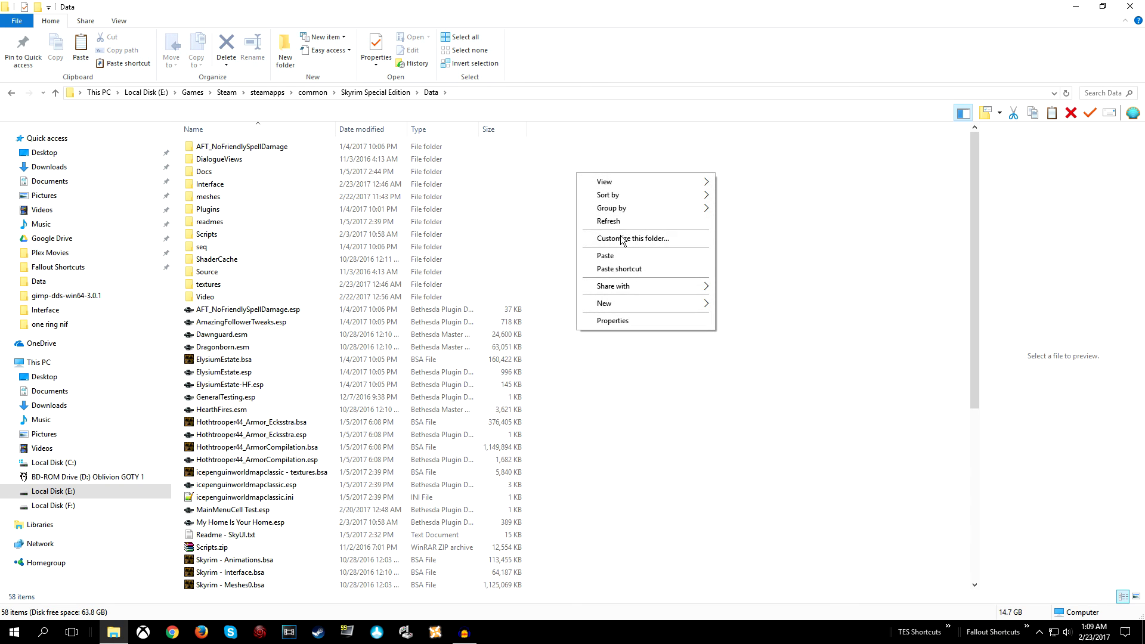
{"action": "left_click", "coordinate": [210, 184]}
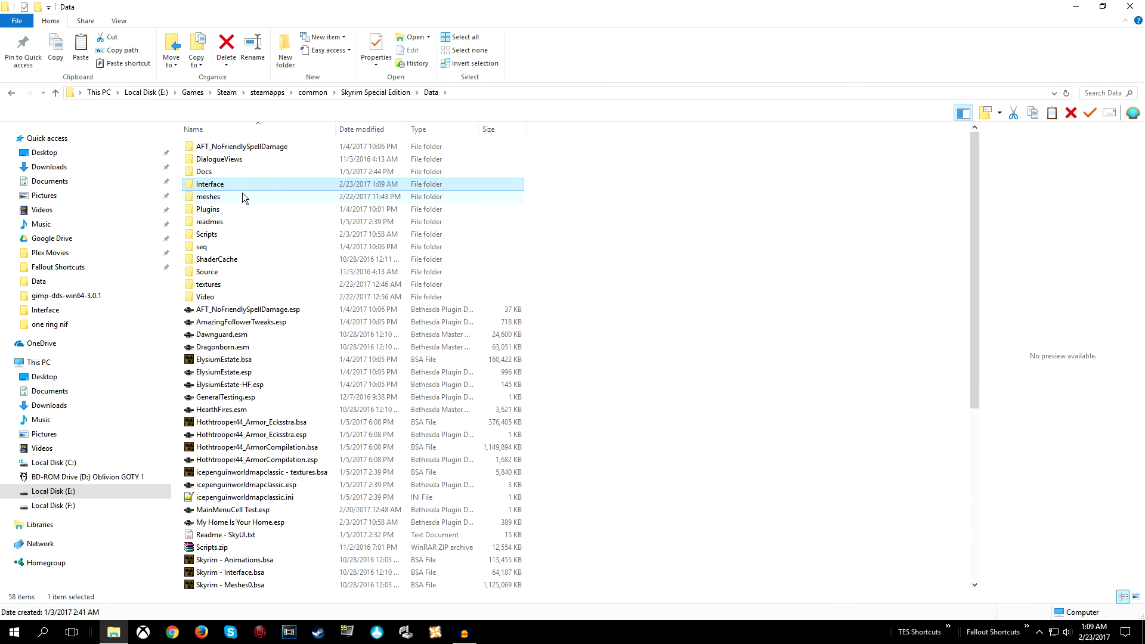
{"action": "mouse_move", "coordinate": [225, 189]}
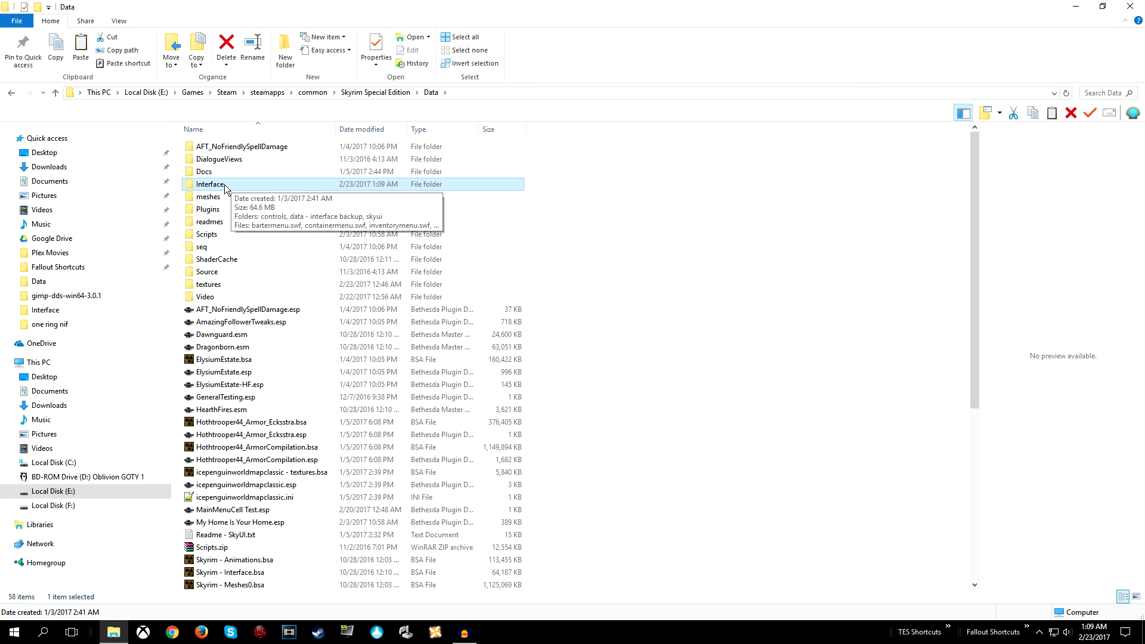
{"action": "double_click", "coordinate": [210, 183]}
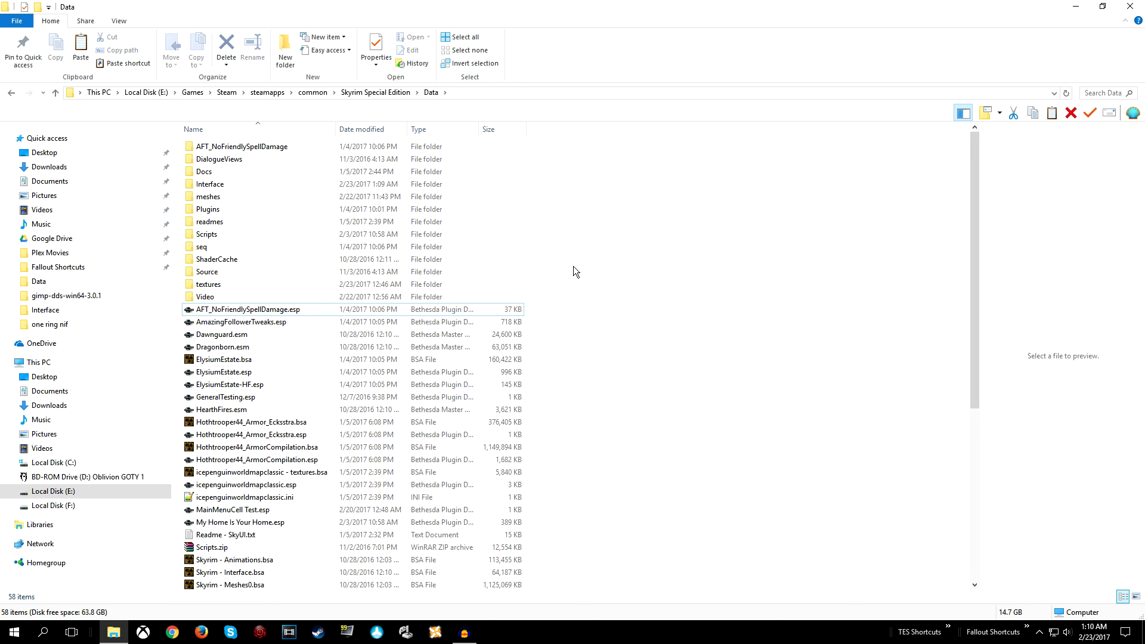
{"action": "mouse_move", "coordinate": [583, 265]}
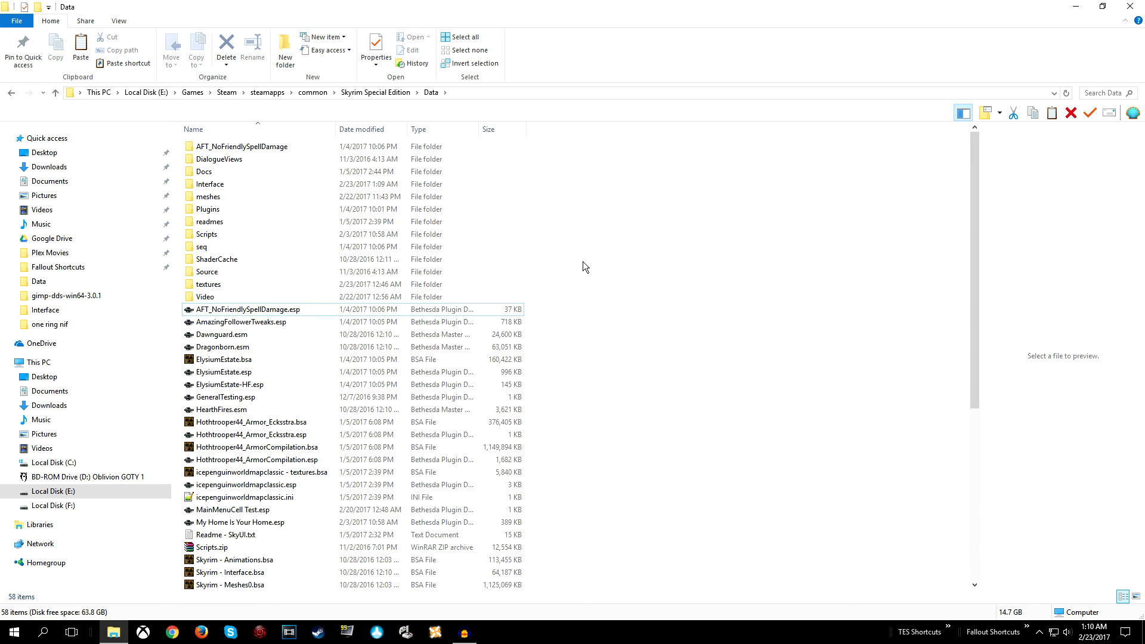
{"action": "mouse_move", "coordinate": [610, 217]}
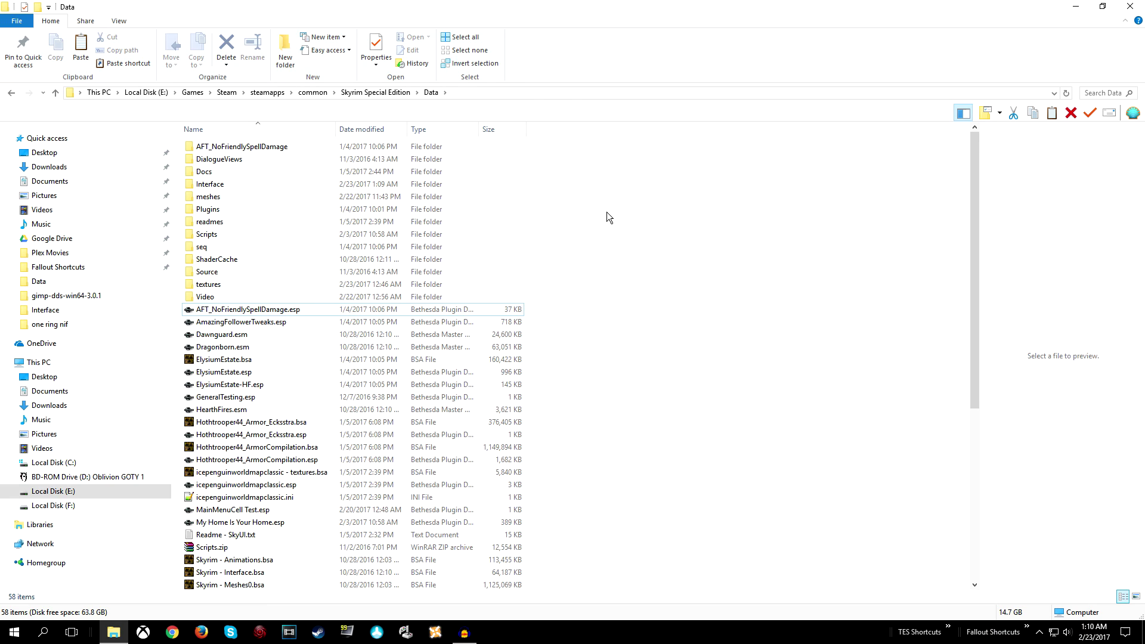
{"action": "mouse_move", "coordinate": [1130, 6]}
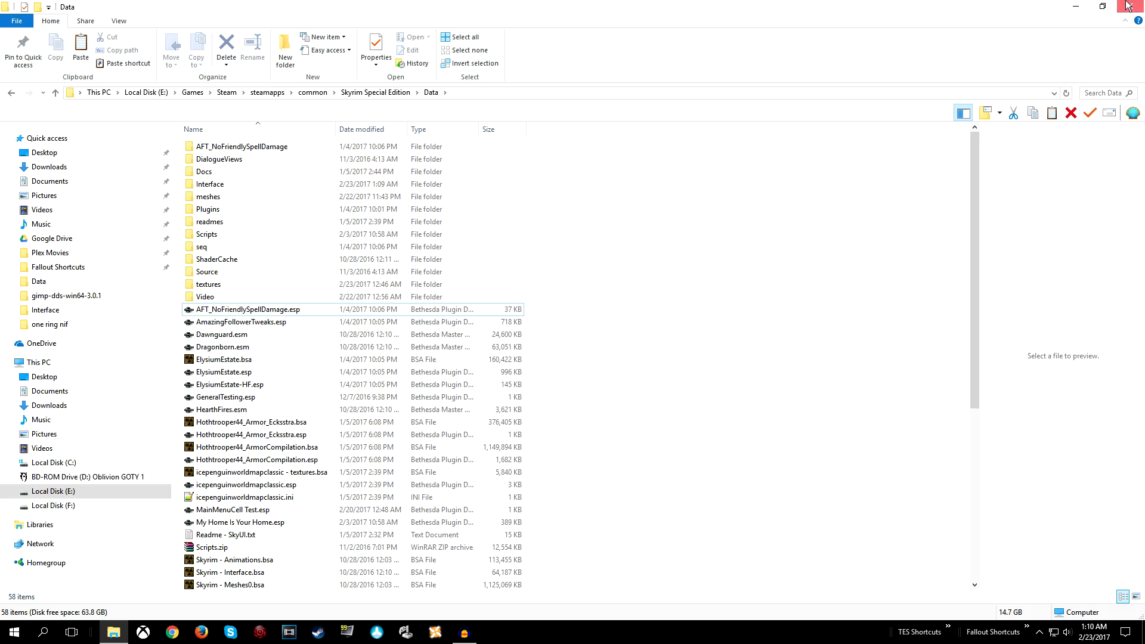
{"action": "left_click", "coordinate": [1126, 5]}
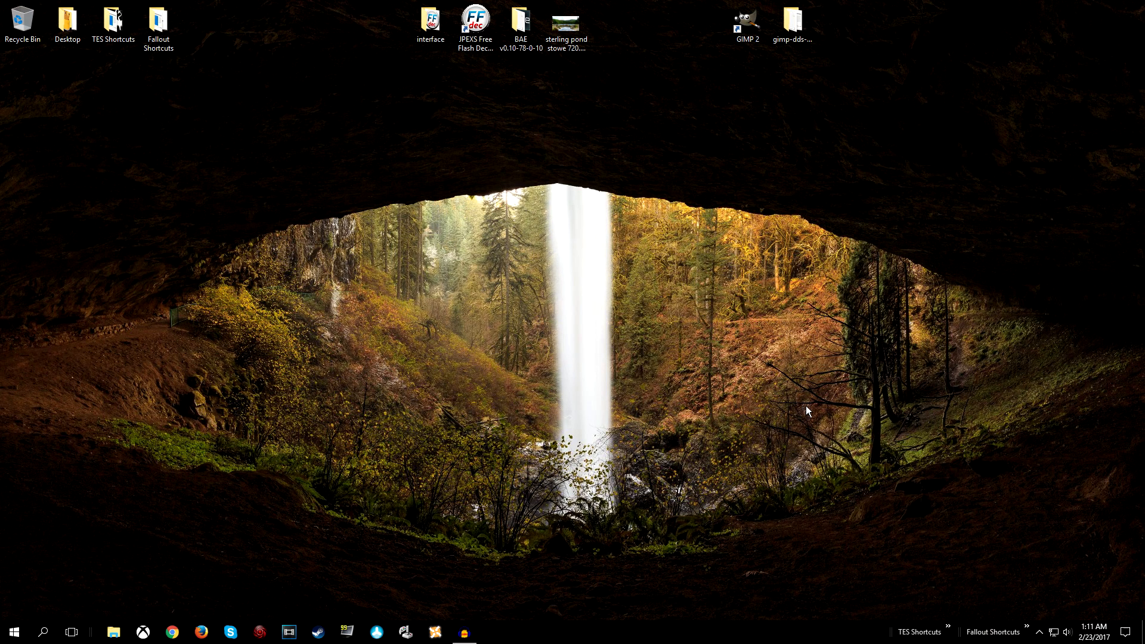
{"action": "mouse_move", "coordinate": [740, 189]}
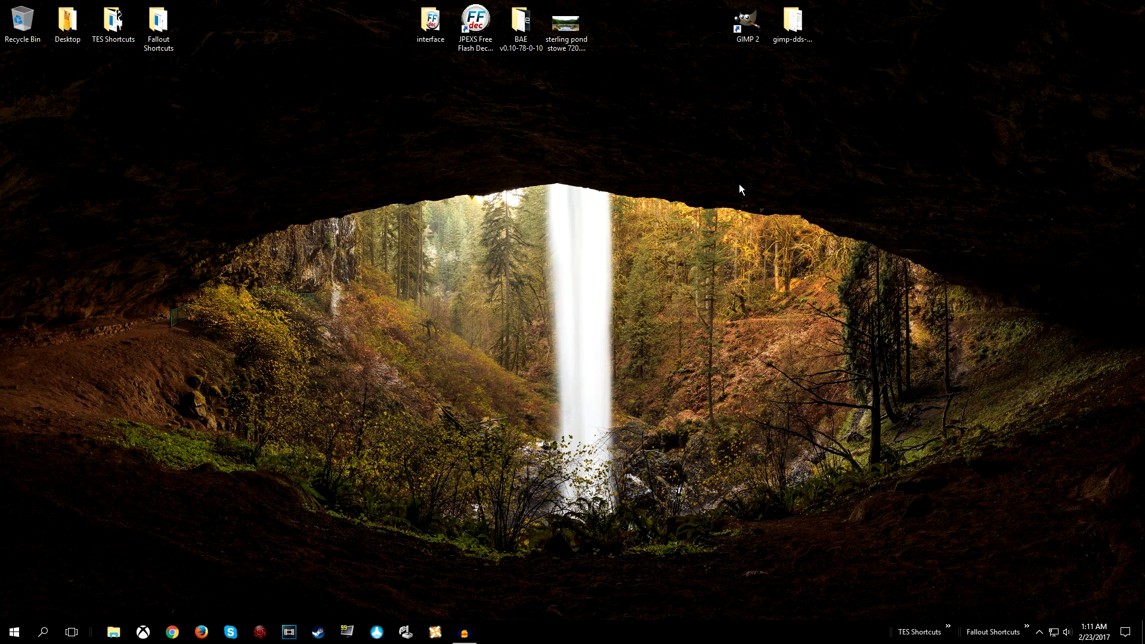